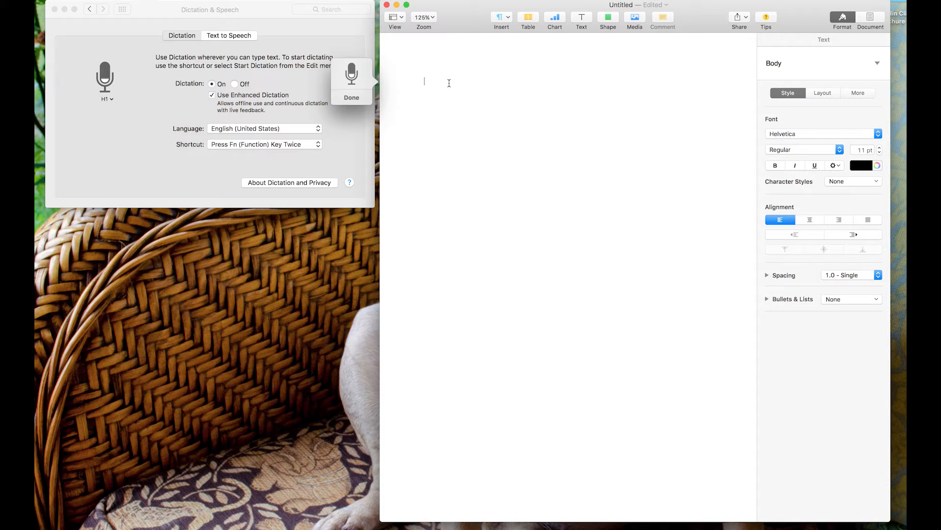
Dictate the opening sentence: 'This is a test of Apple's voice recognition software.'
text(This is a test of Apple for)
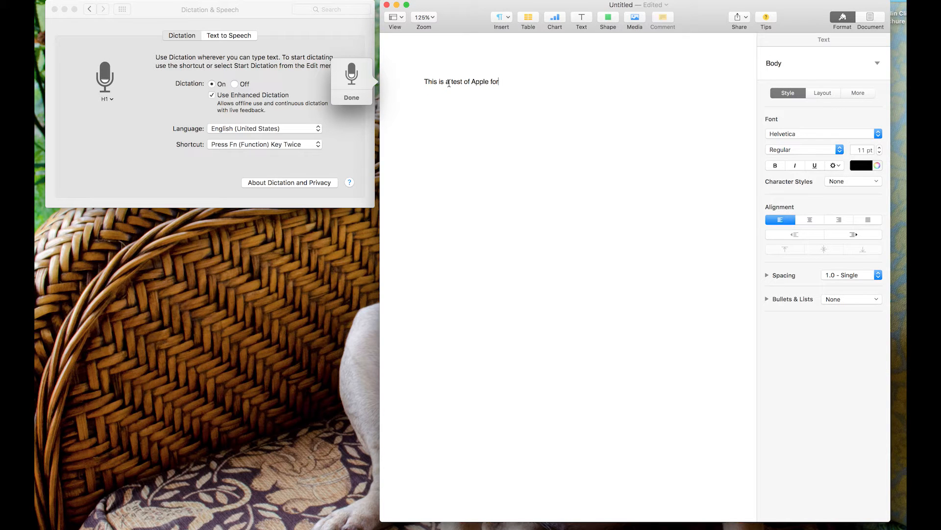
text('s voice recognition software)
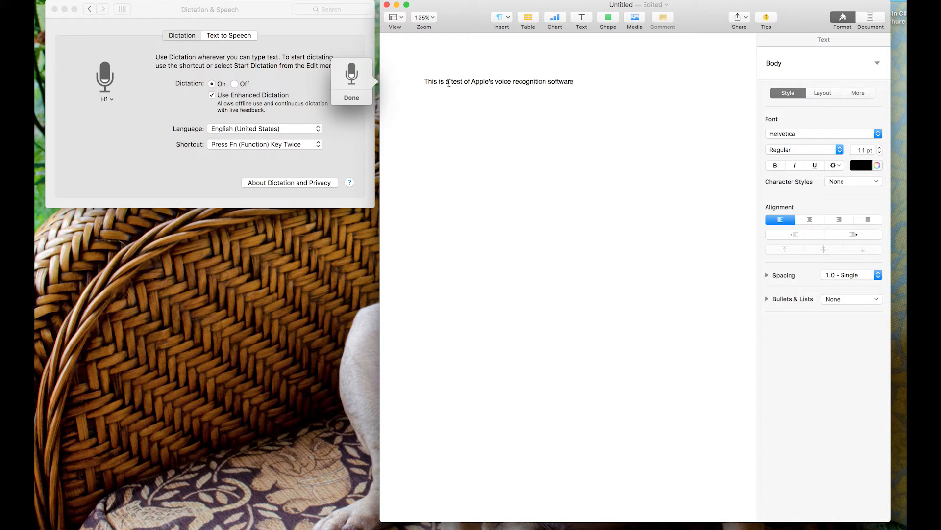
text(.)
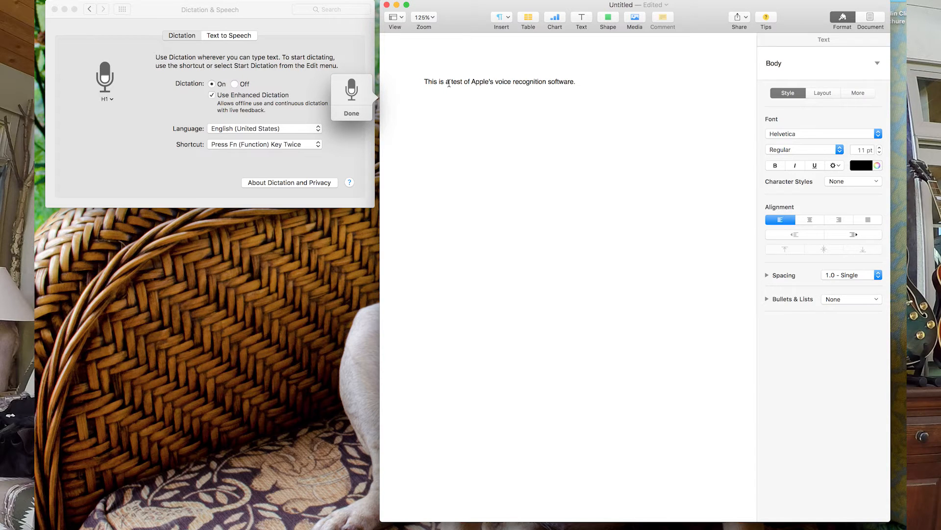
Start a new paragraph about recording with a GoPro to test Appalachian accent recognition
key(return)
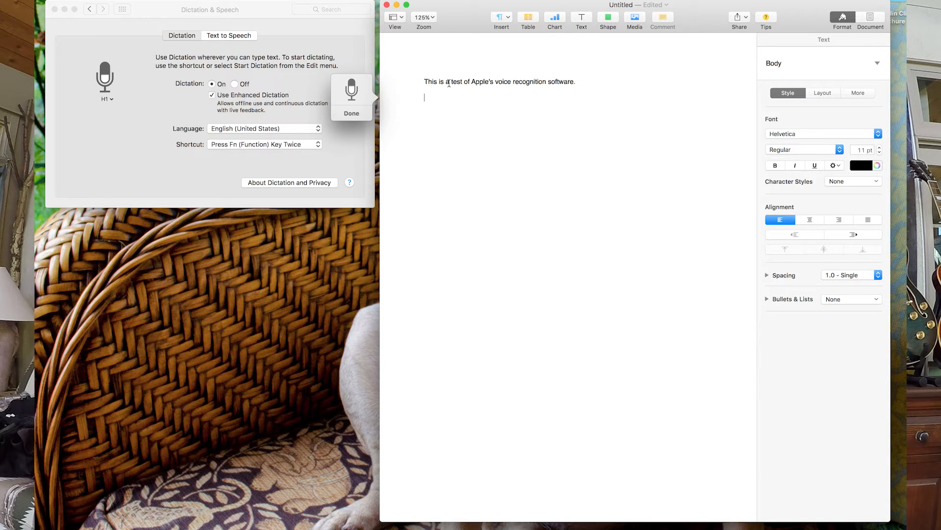
text(I am recording this video with a go pro Hero for black addition)
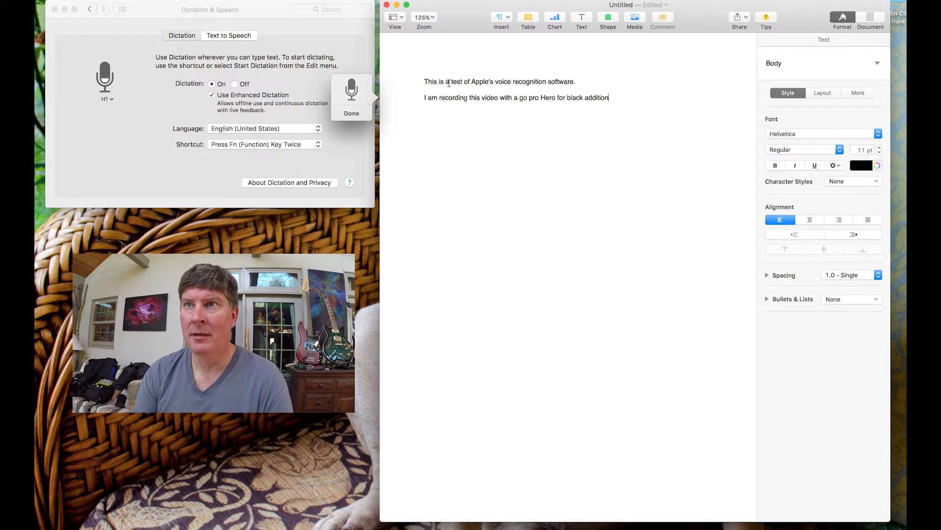
text(. I am just trying)
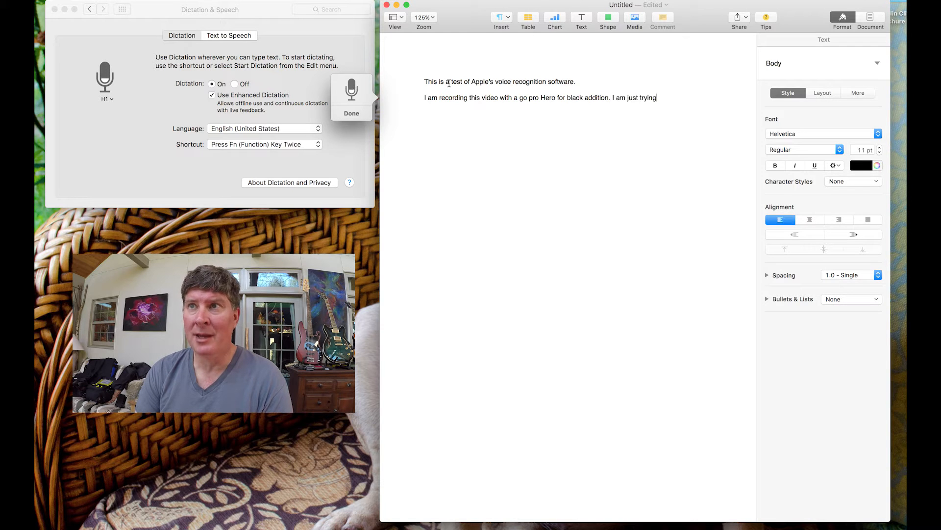
text(to find out)
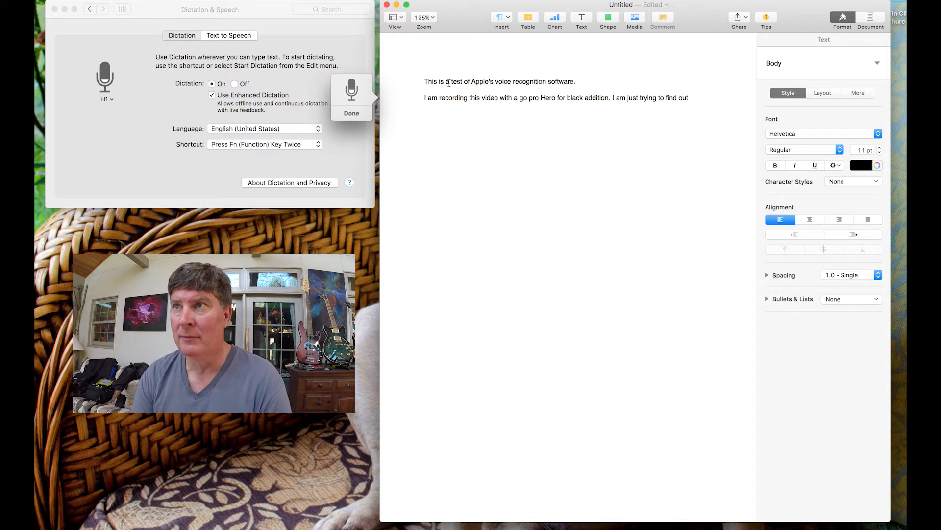
text(if the Apple voice recognition software can understand a person with an Appalachian or southern accent period)
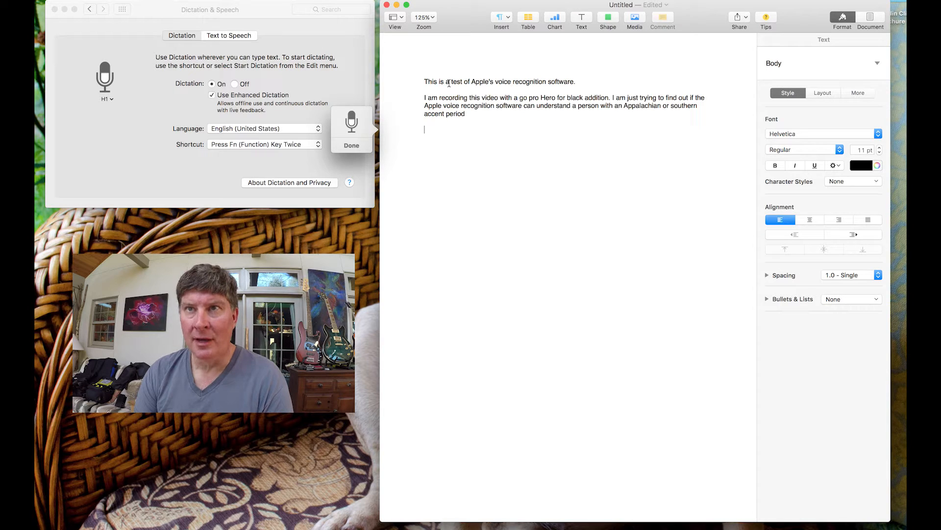
Dictate the paragraph comparing Apple software with Dragon NaturallySpeaking and the southern dialect
text(This is pretty interesting)
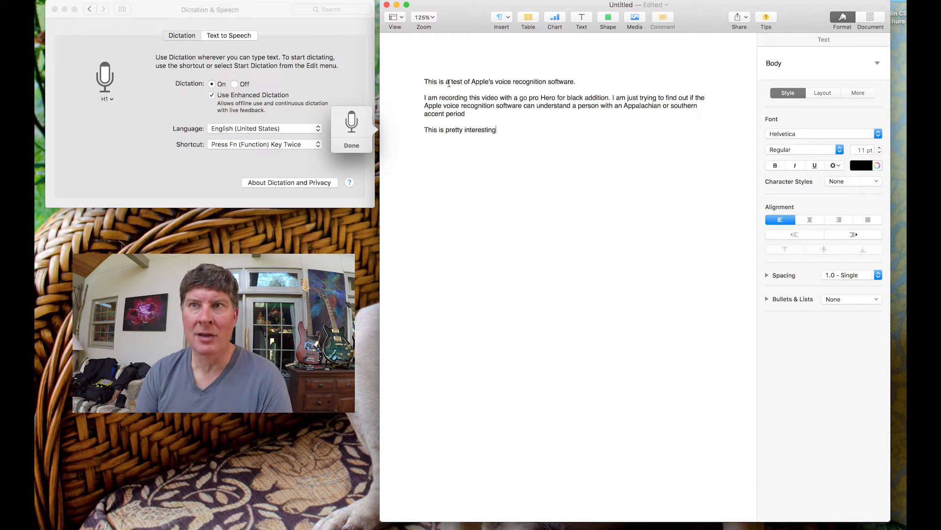
text(I'm enjoying this test, because it is a good)
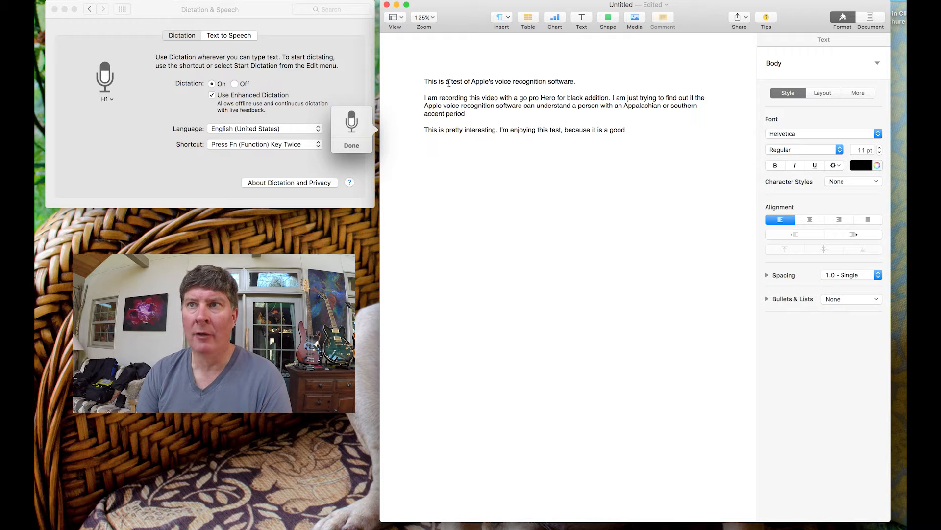
text(comparison between the)
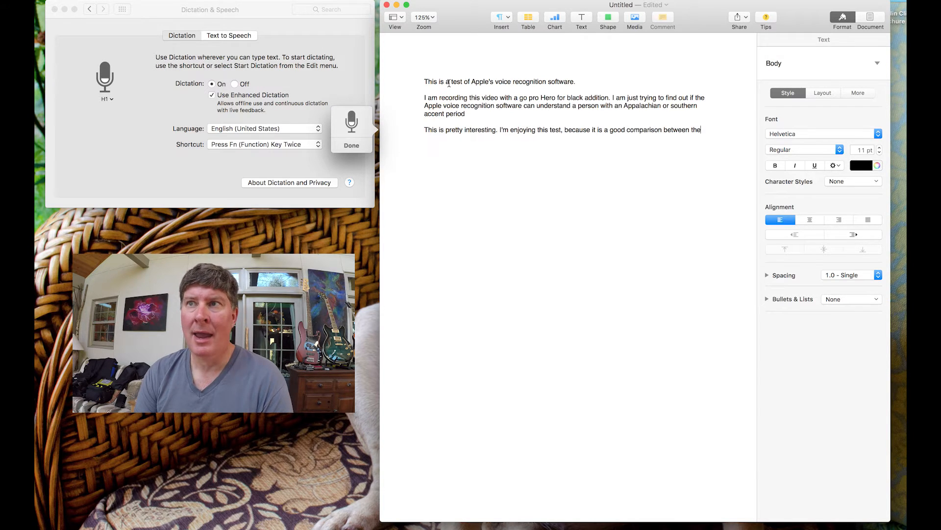
text(Apple software and it Dragon NaturallySpeaking. I am trying to s)
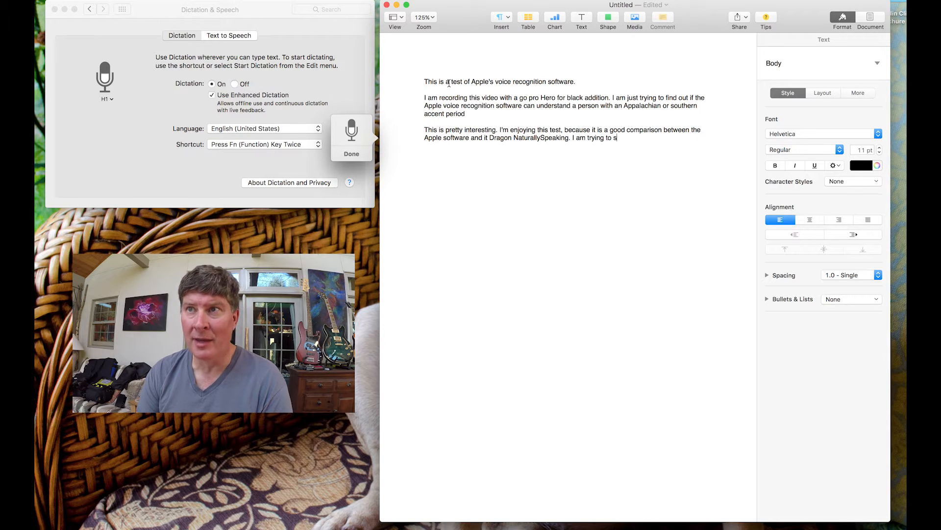
text(peak precisely)
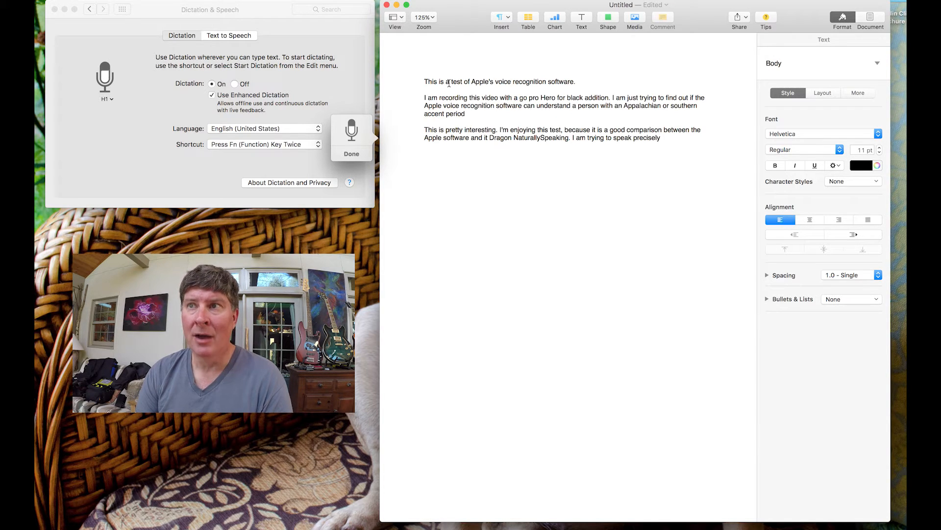
text(and not)
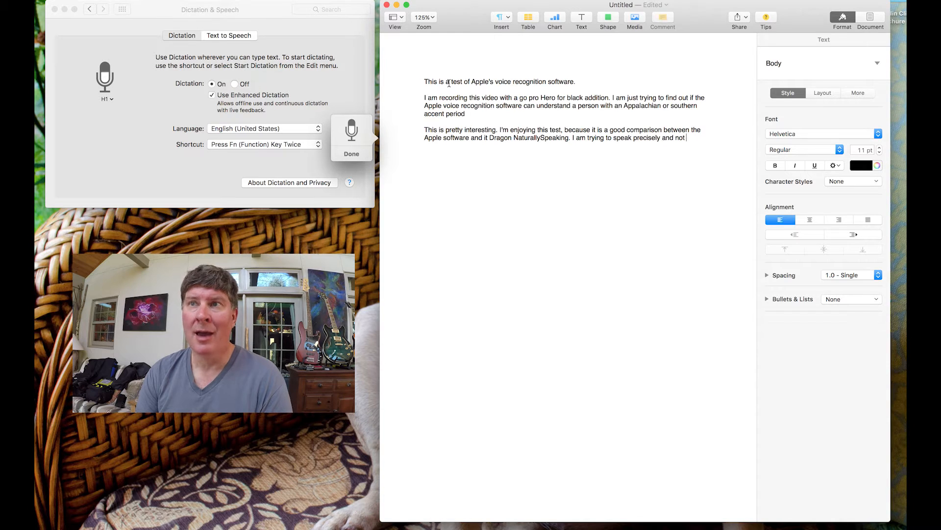
text(use)
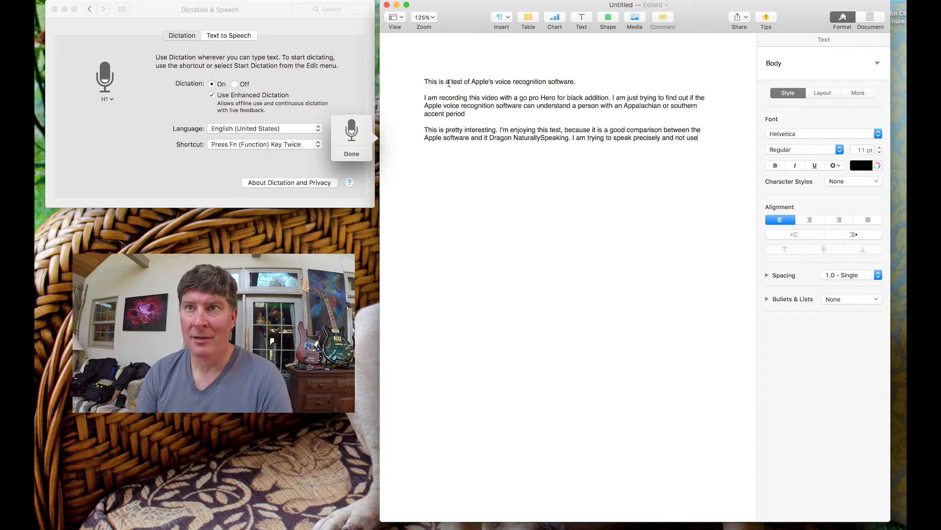
text(an over abundance)
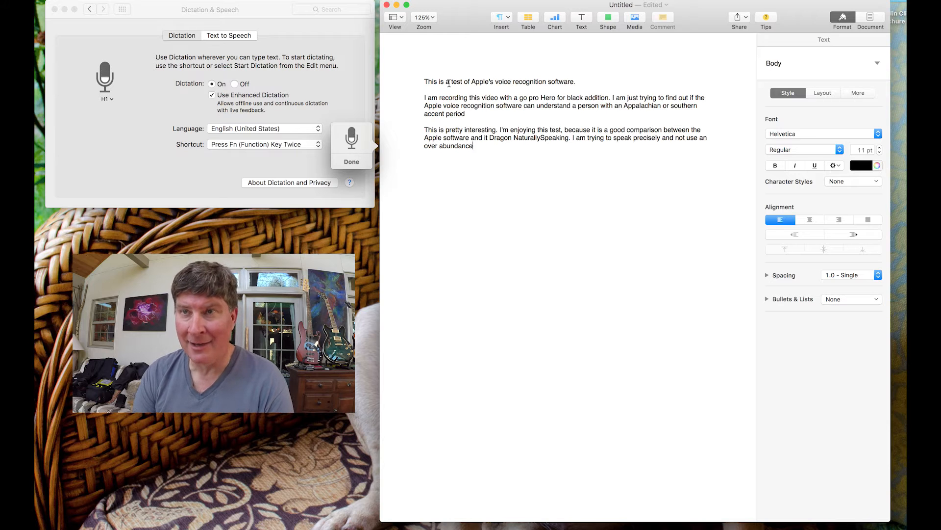
text(of my southern dial act.)
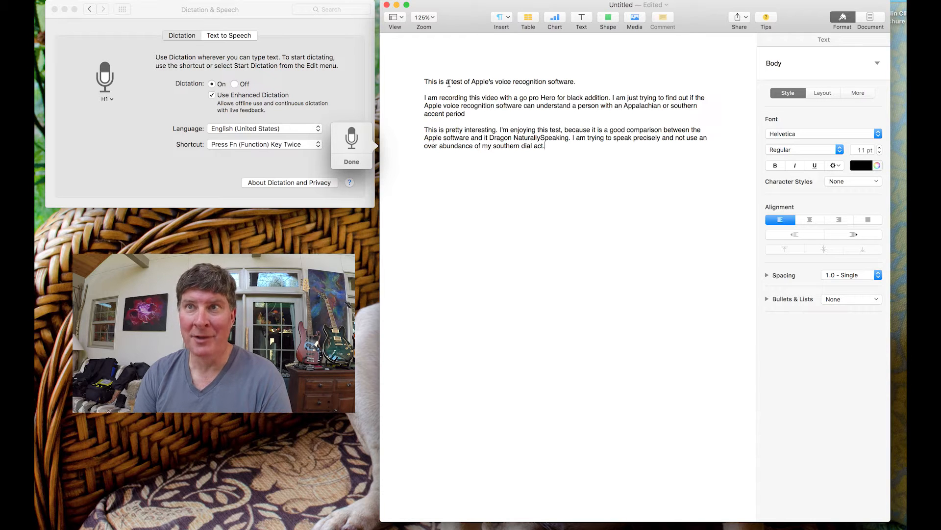
Add the remark that Apple does not understand the word 'dialect'
text(It looks like Apple does)
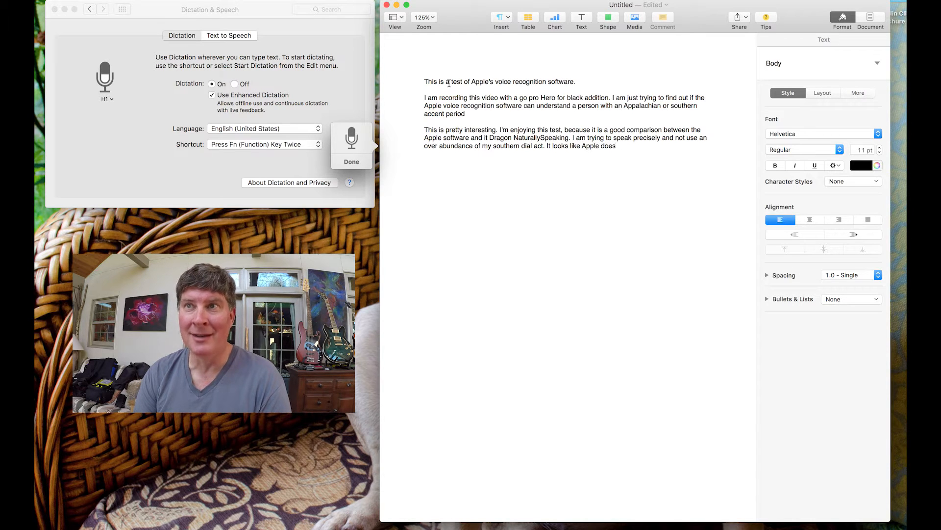
text(not understand)
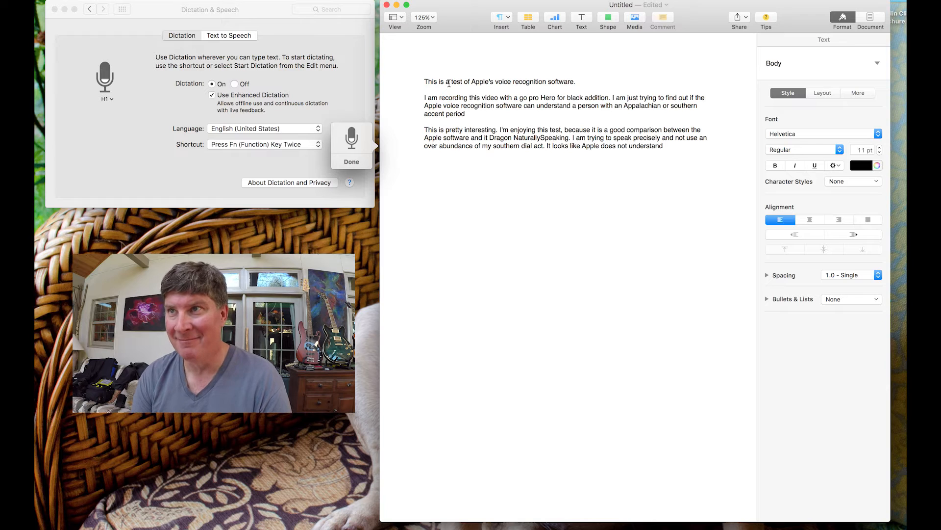
text(the word dial)
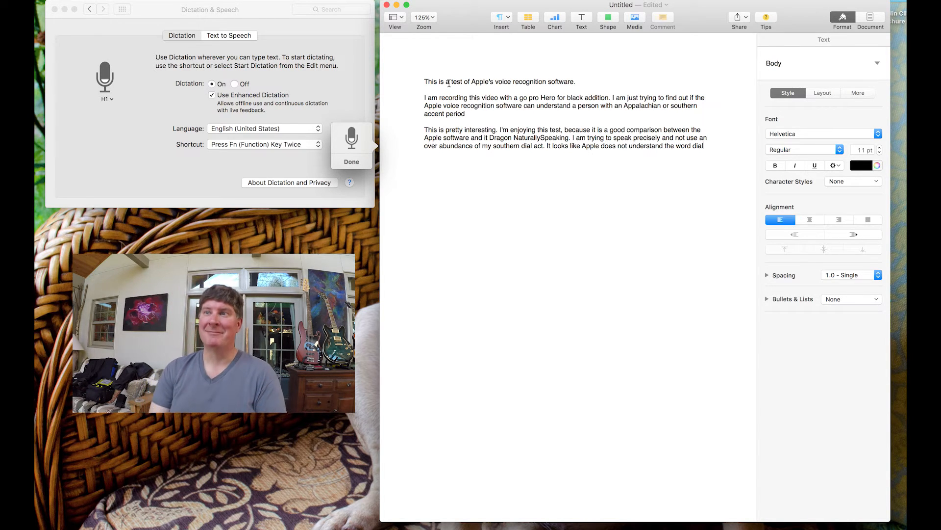
text(Interesting)
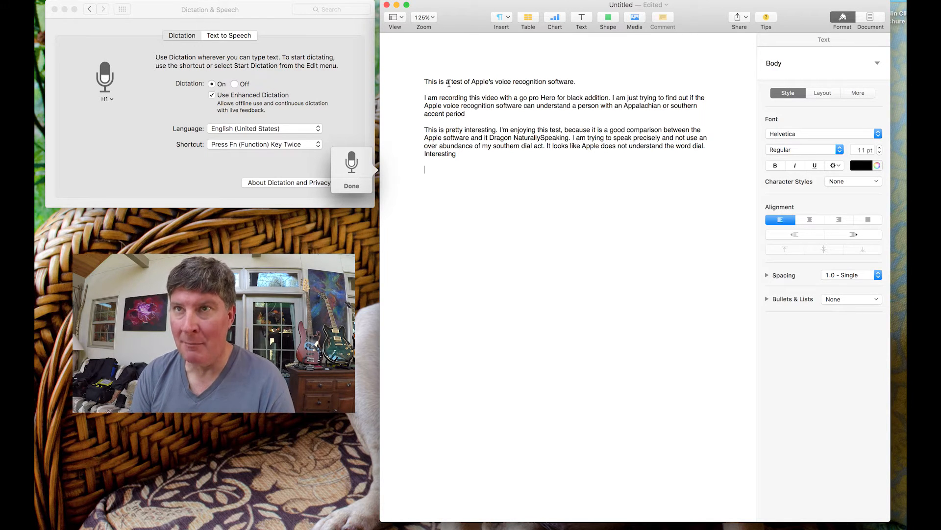
Dictate attaching the neck-worn microphone and pulling it closer to the mouth
text(I am now going to attach the microphone)
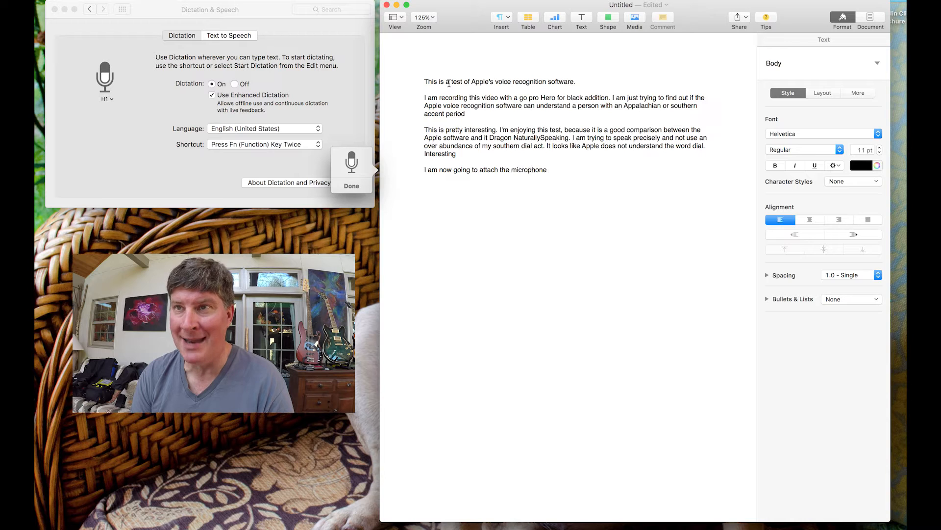
text(that I'm wearing at my nick)
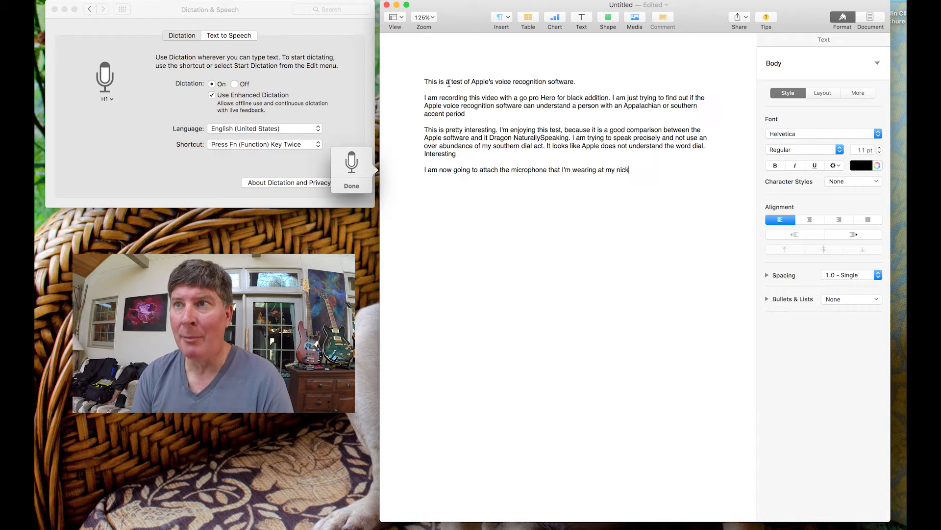
text(and pull up closer to my)
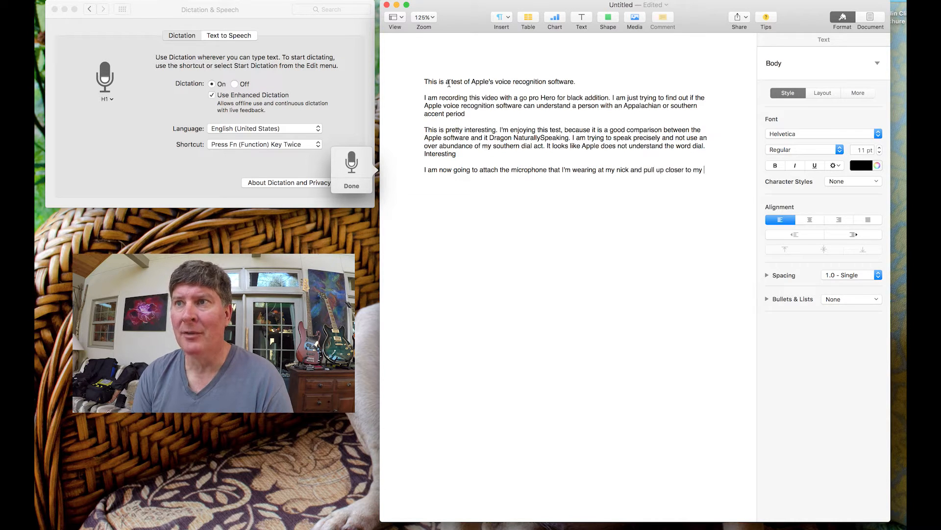
text(mouth to see if it understands the audio better.)
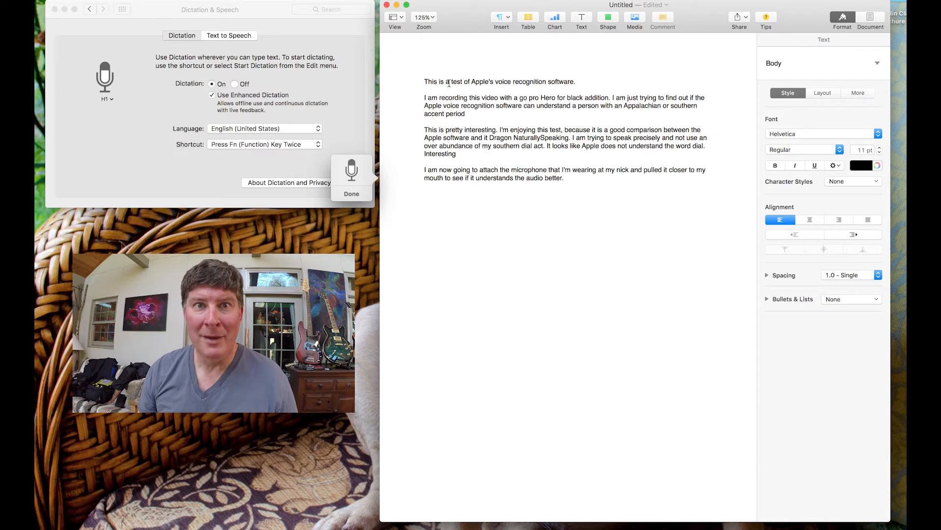
text(Will I'll be darned if)
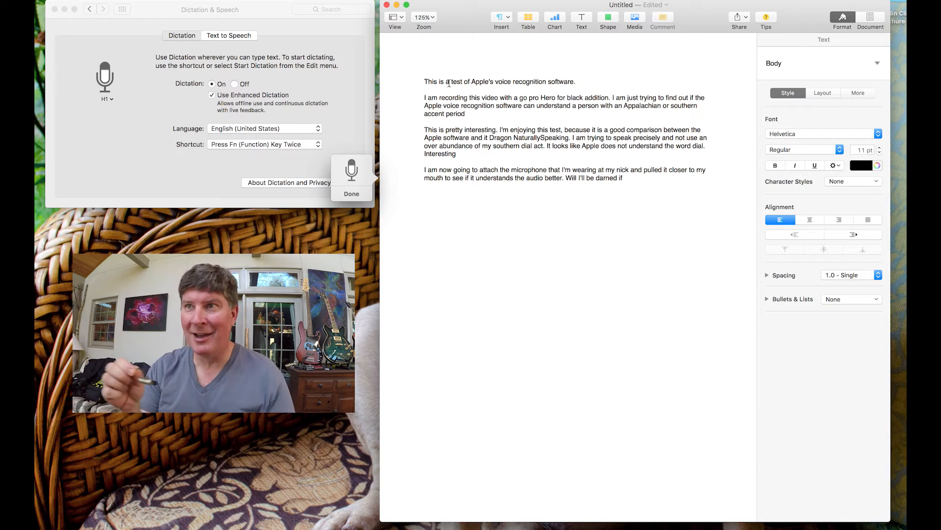
text(from my aunt)
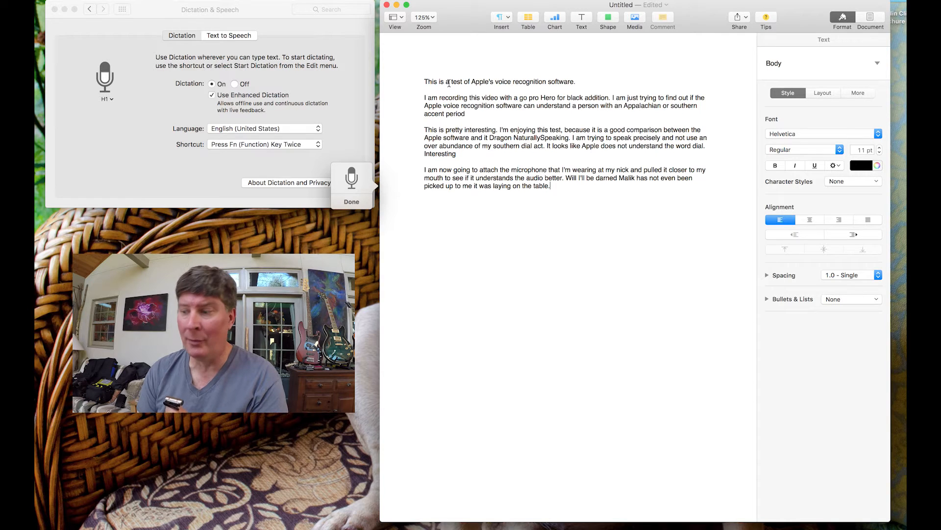
Dictate that the software understood speech with the microphone held down by the hand
text(So I didn)
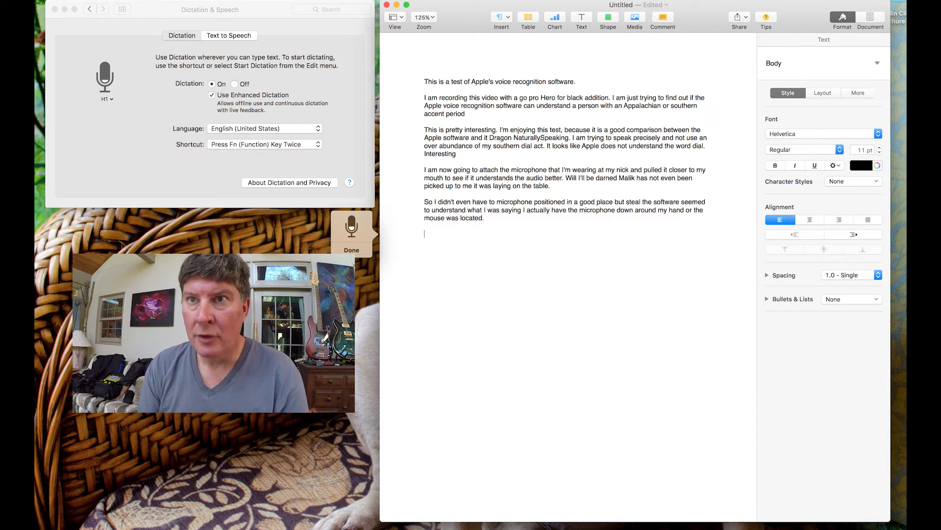
Begin dictating 'This is Tony doing a…' test of the Zoom H1's built-in microphones
text(This is Tony doing a)
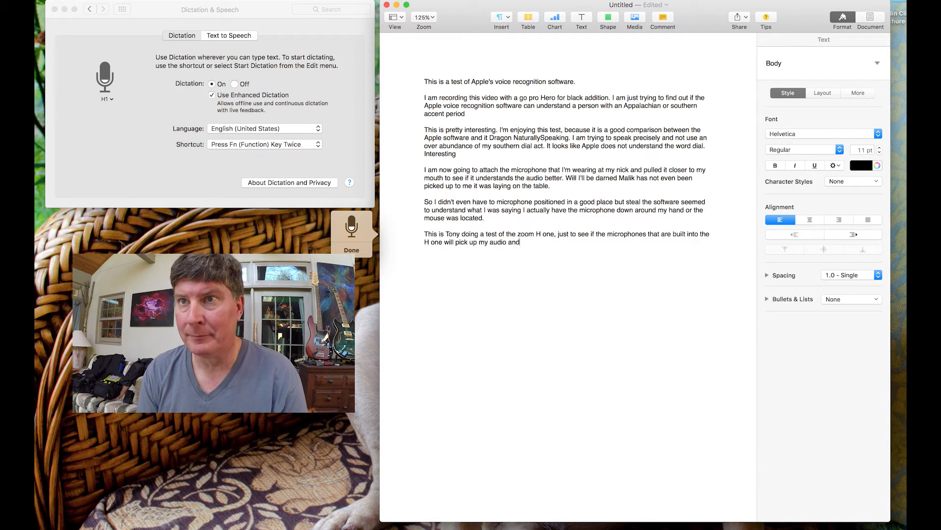
Dictate the recognition lag and Apple being 15 to 20% less accurate than Dragon
text(allow for Apple voice recognition software to work.)
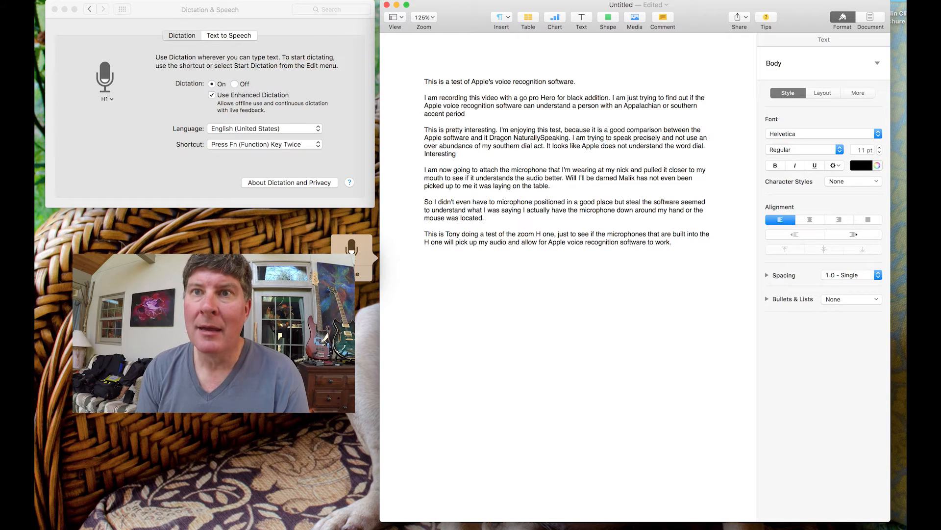
text(The big thing that I am noticing)
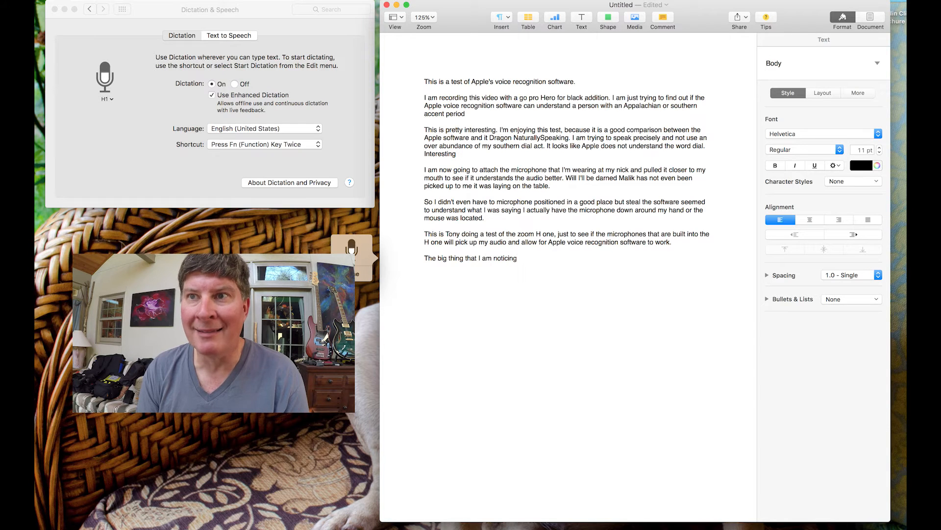
text(is that there is clock a lag)
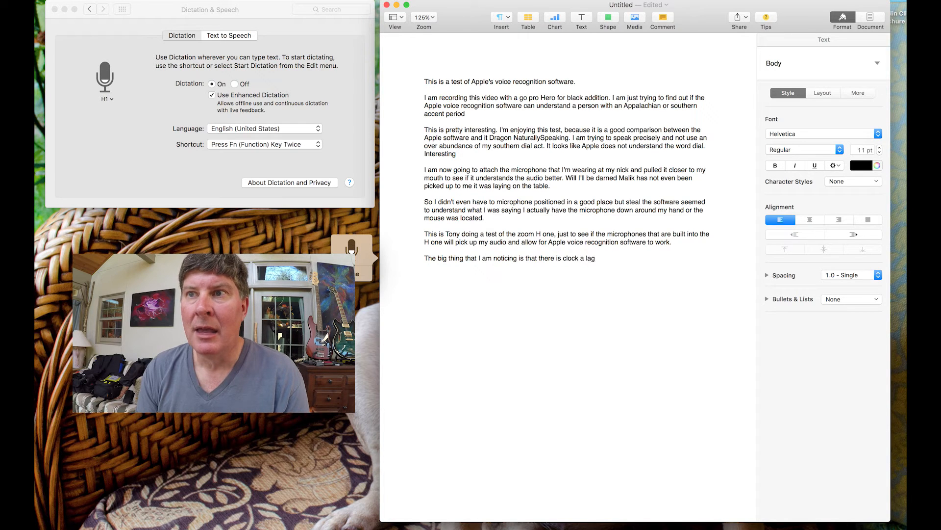
text(in)
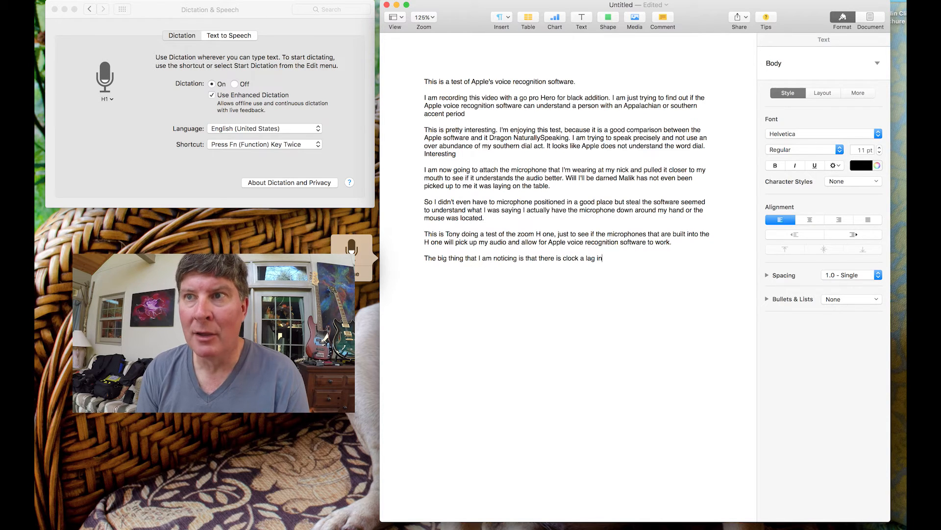
text(voice recognition time with the)
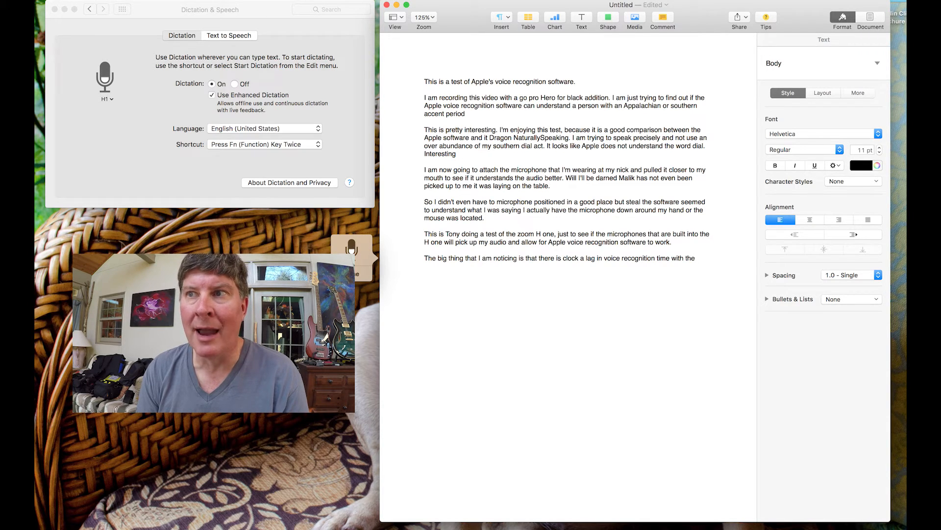
text(Apple software as opposed to Dragon NaturallySpeaking.)
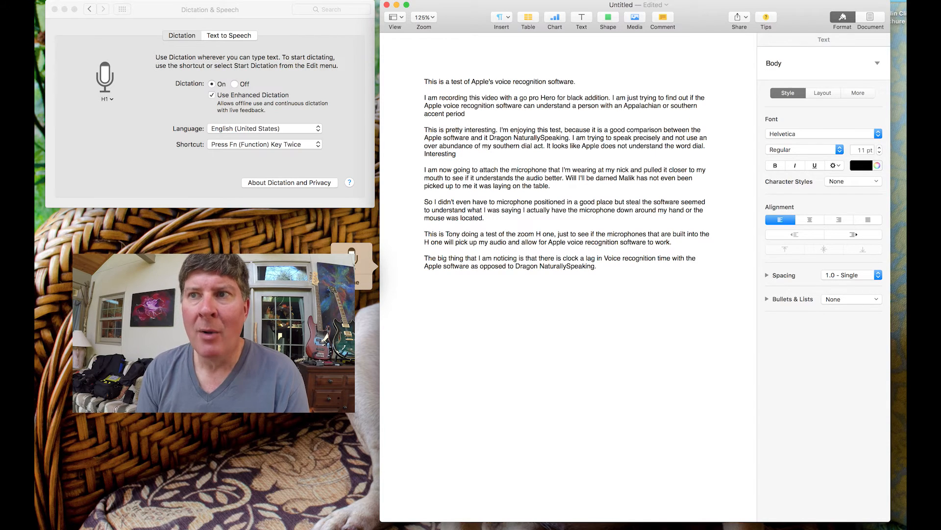
text(A)
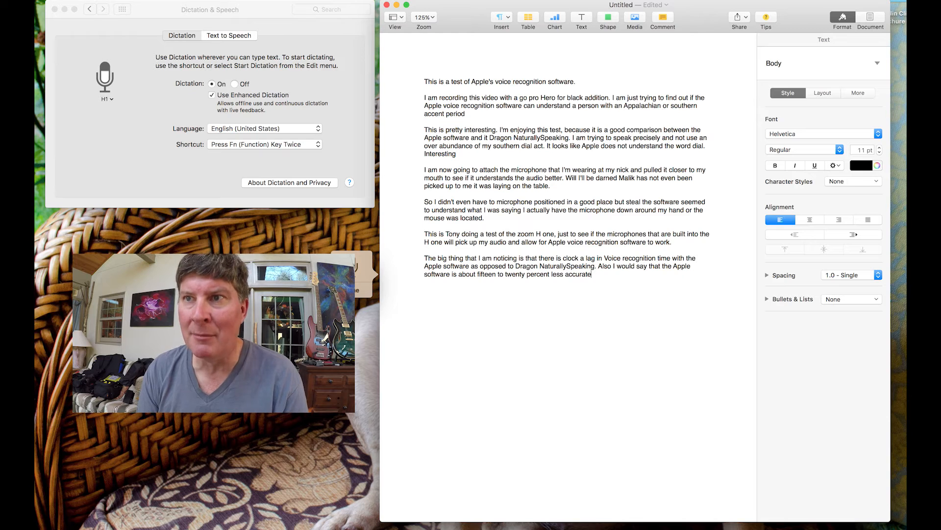
text(15 to 20% less accurate at an undertanding my)
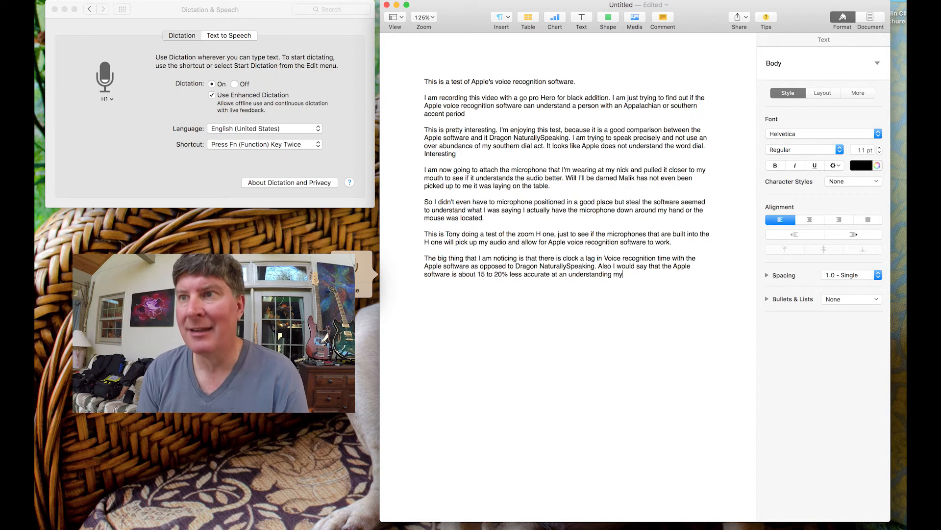
text(Appalachian dialect)
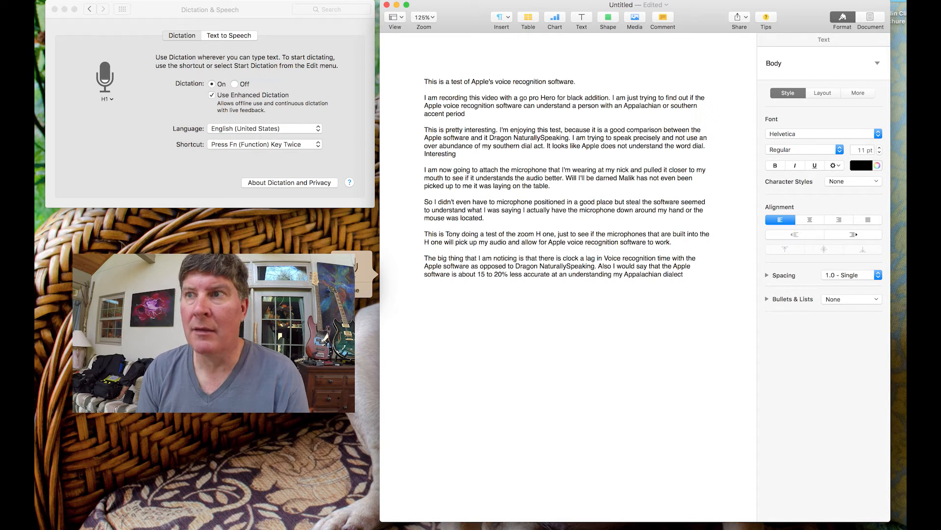
text(van the)
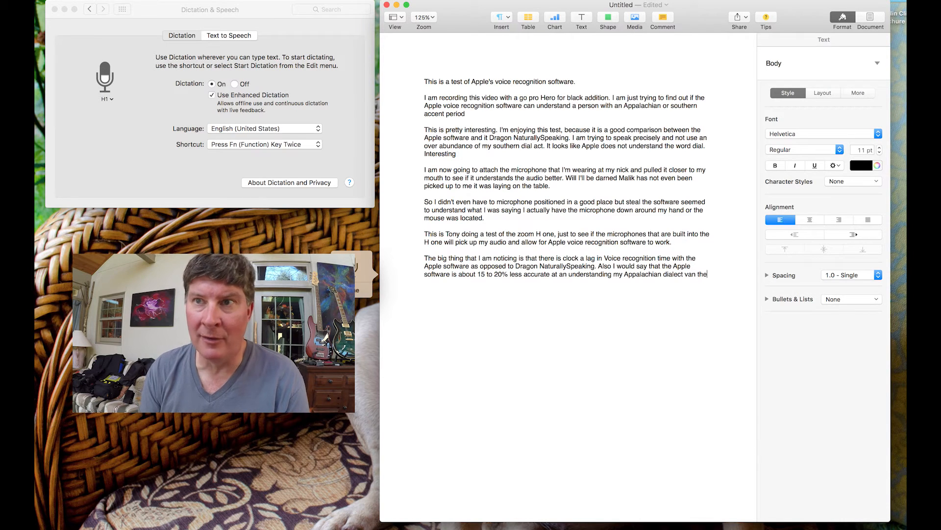
text(dragon NaturallySpeaking software)
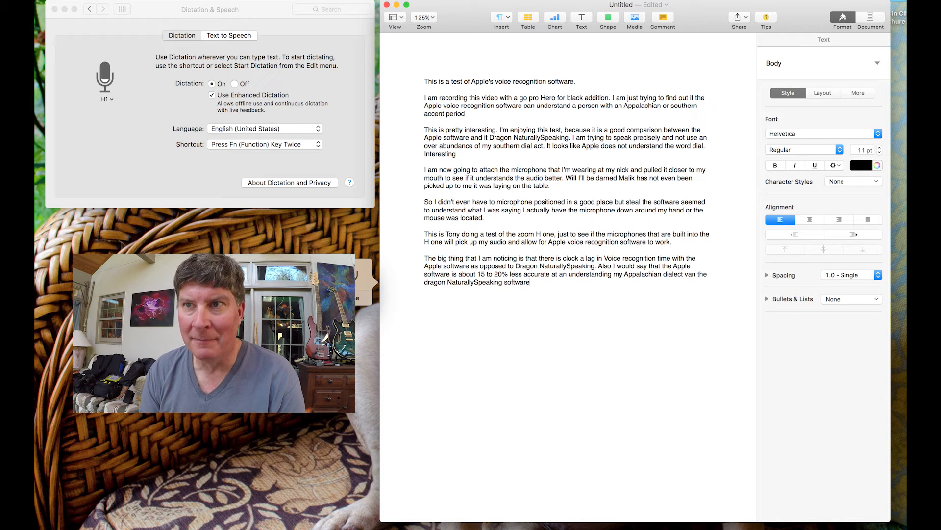
Dictate the Star Trek opening line, then announce a test without the Zoom H1
text(let me try to "sentences I'm not just stammering along.)
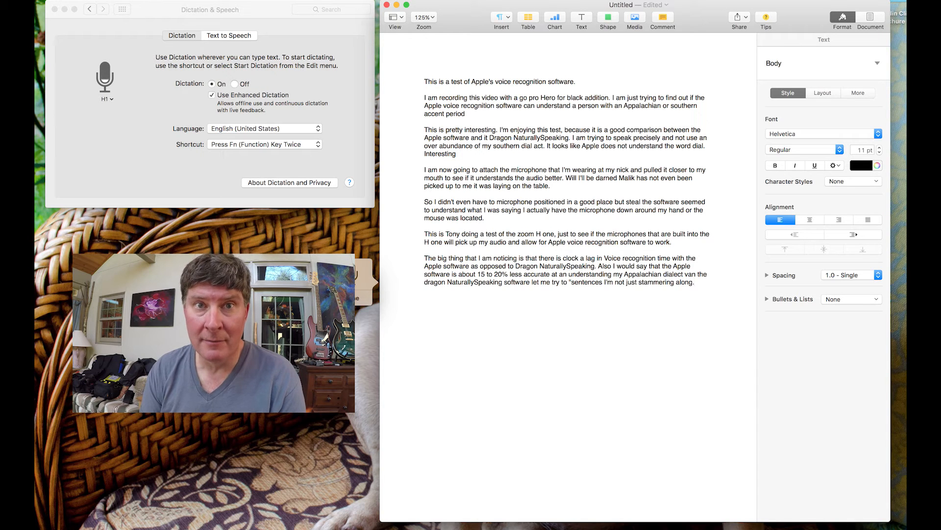
text(Space the final frontier these are the)
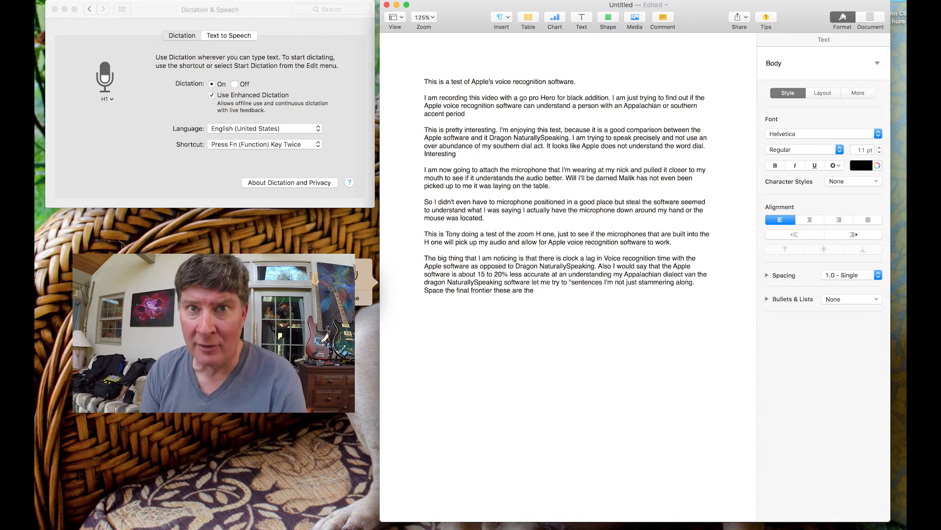
text(voyages of the starship enterprise its five-year mission to)
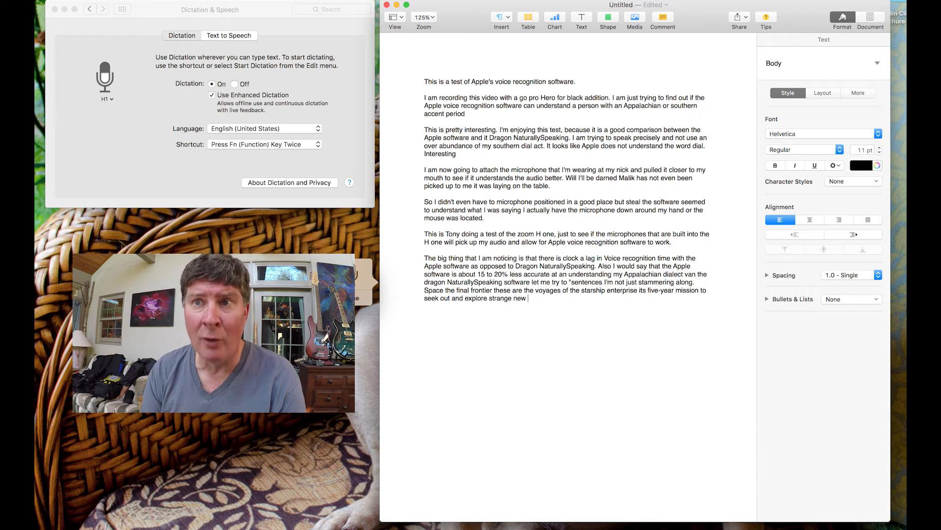
text(worlds and new civilizations to boldly go w)
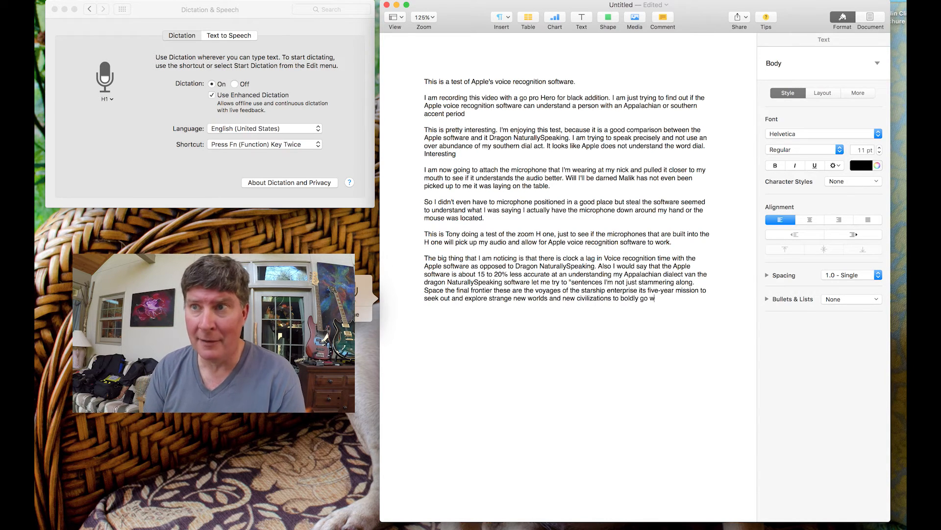
text(here no man has gone before.)
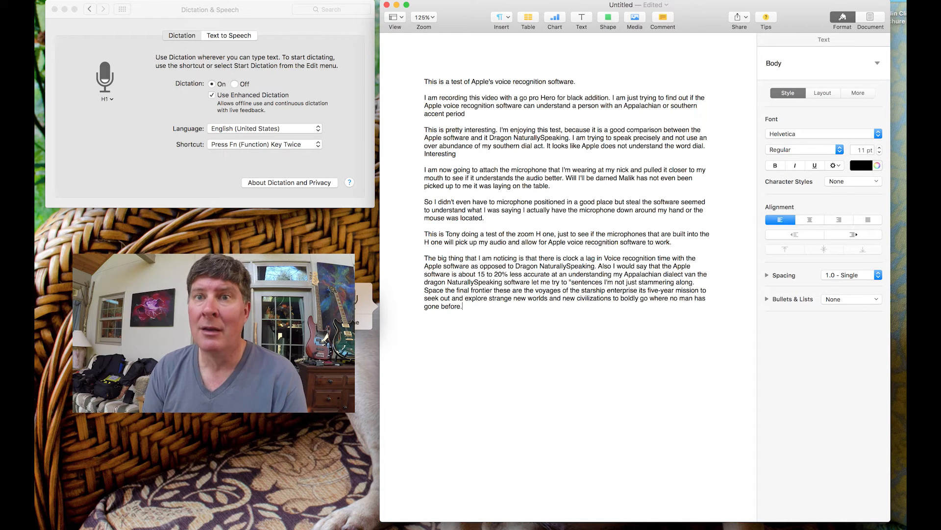
text(So it looks like the software did understan)
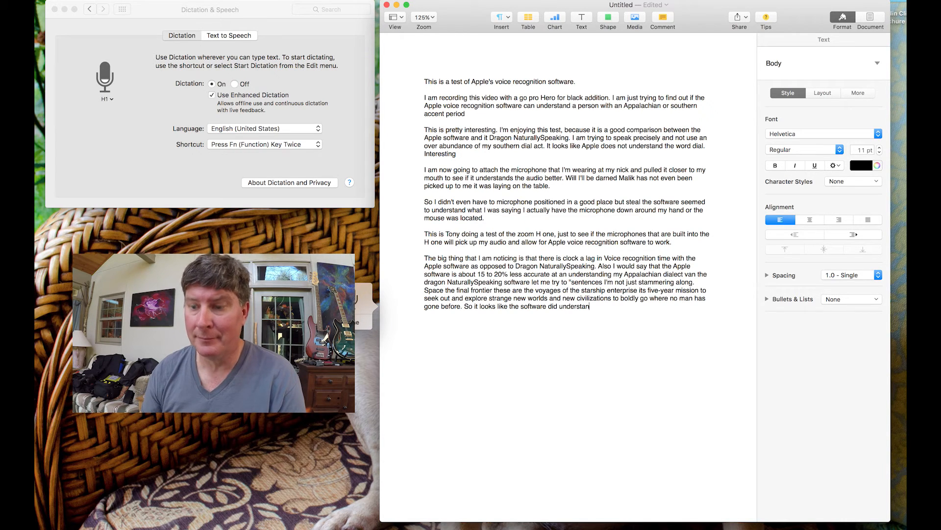
text(d that let's do a test when I'm not using a zoom H one is just try this test using the built-in microphone of the app)
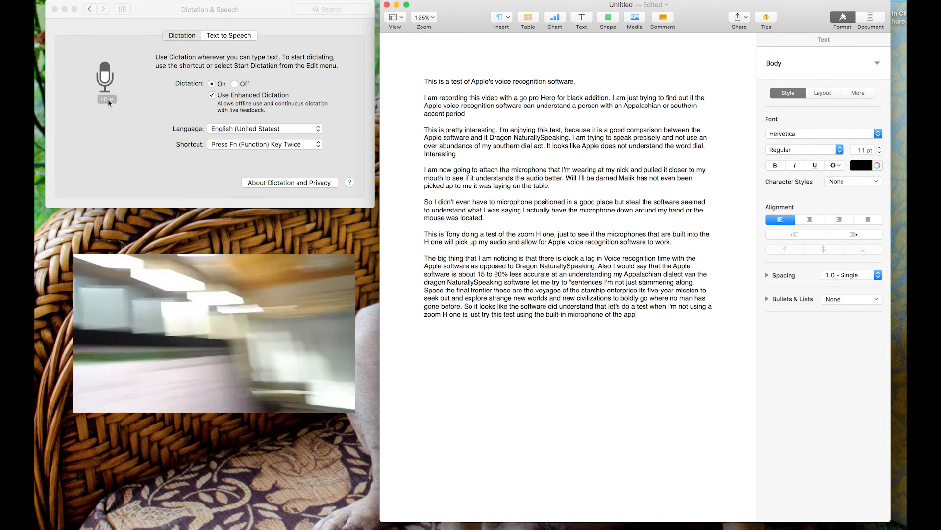
Choose Internal Microphone as the dictation input in System Preferences
click(107, 99)
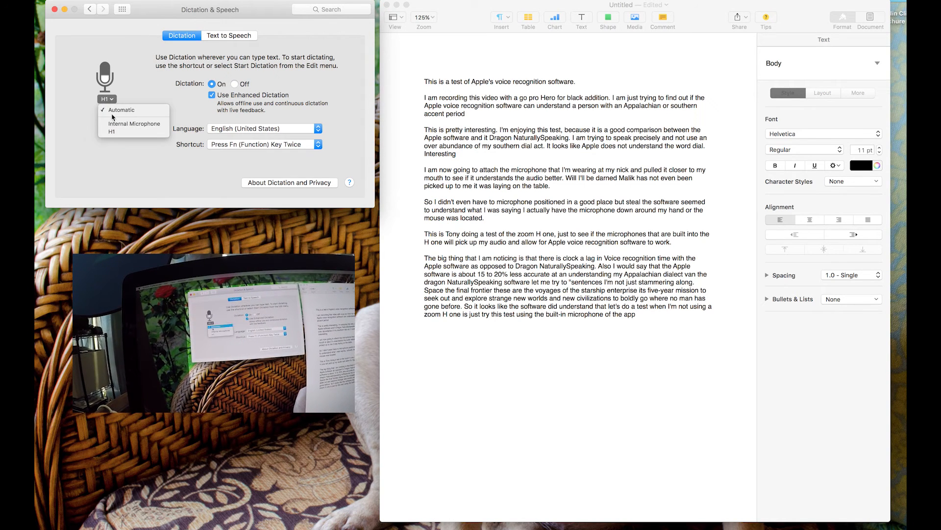
click(135, 124)
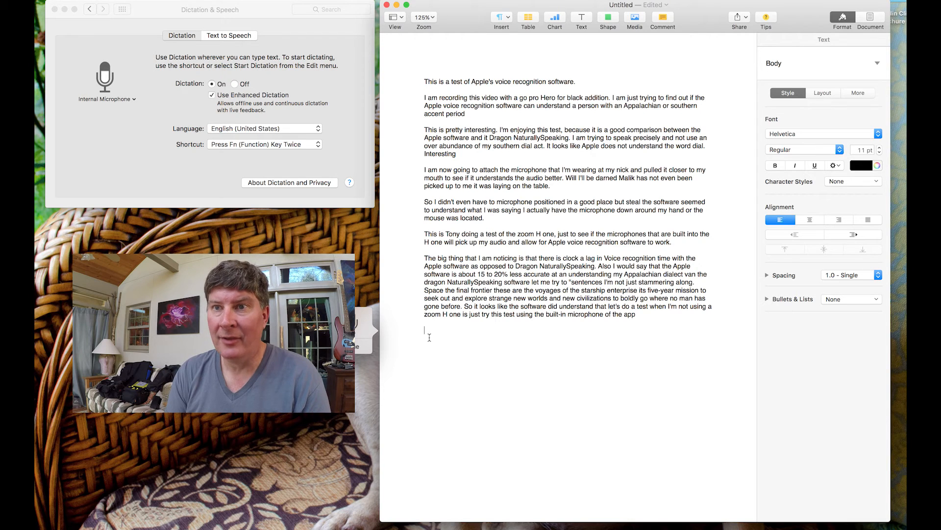
Dictate 'This is Tony now testing the audio from the iMac 5K', keeping the Appalachian accent
text(This is Tony now testing)
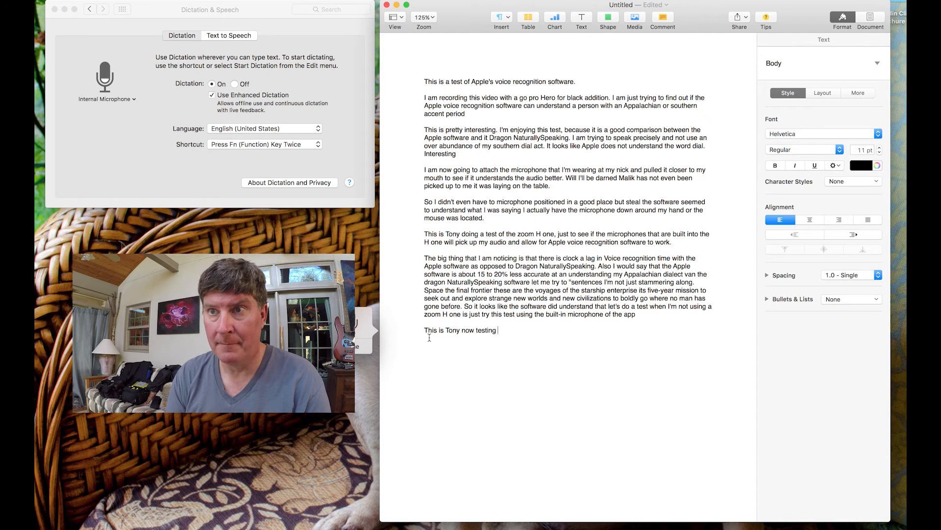
text(the audio from the iMac 5K.)
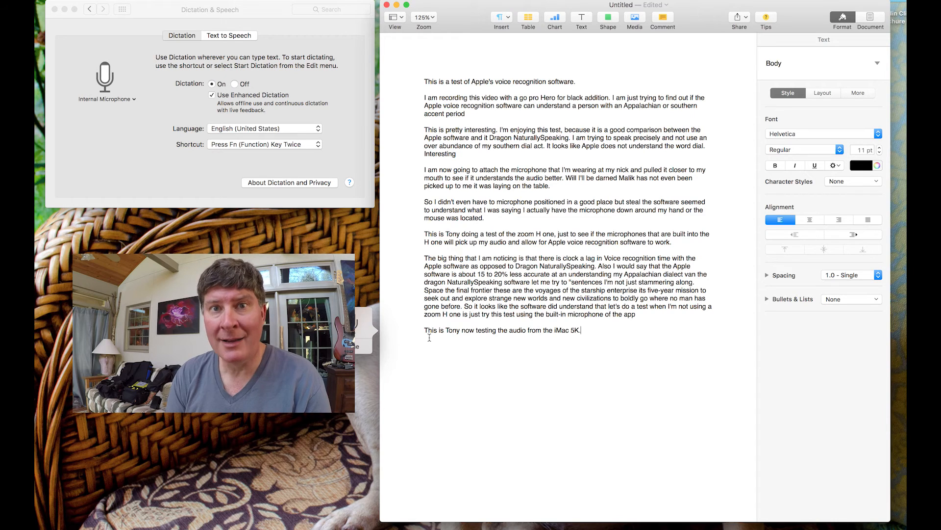
text(I)
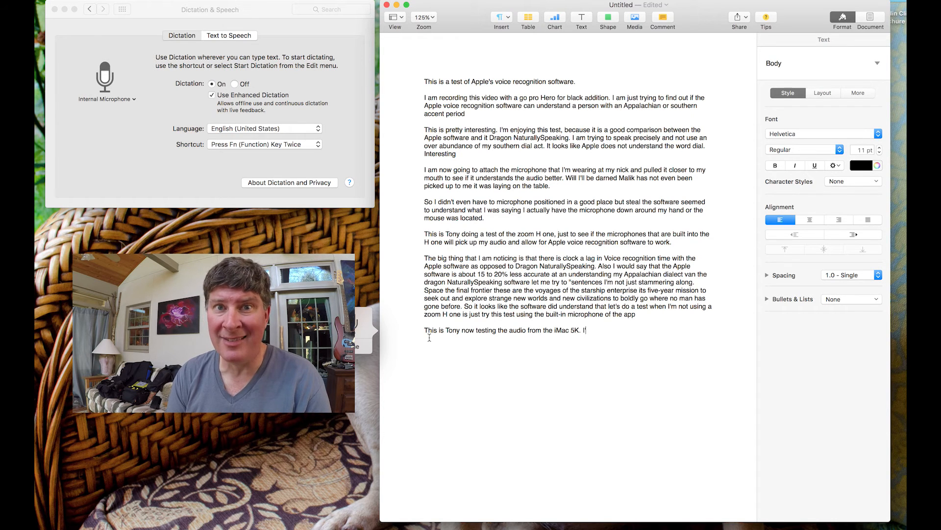
text(I'm trying to find out if I get just as good)
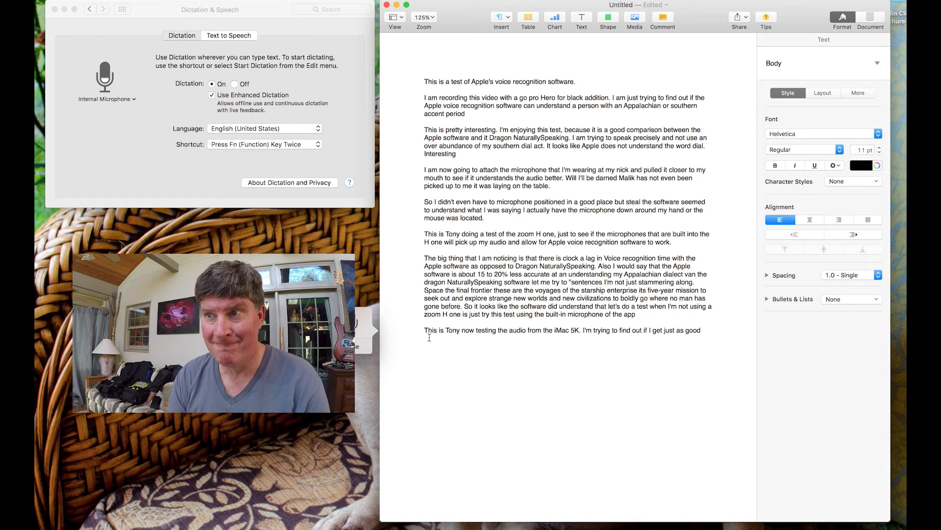
text(result from using the built-in microphone that is in the iMac. As you can hear I am trying to)
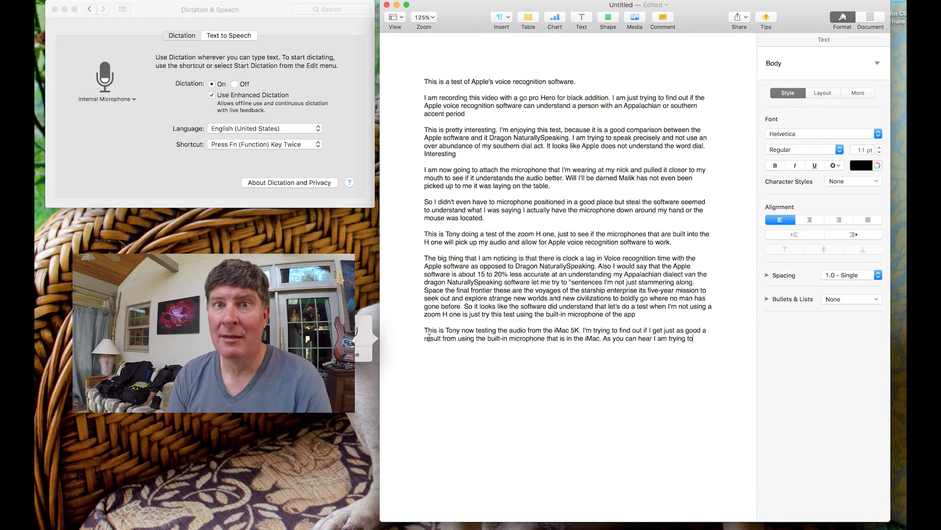
text(enunciate very clearly, but I am not changing my)
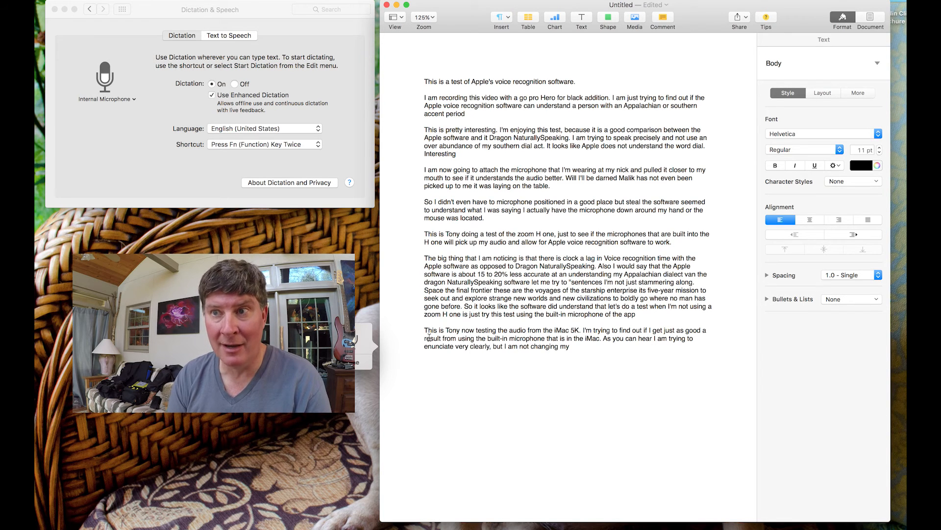
text(But I am not changing my Appalachian accent.)
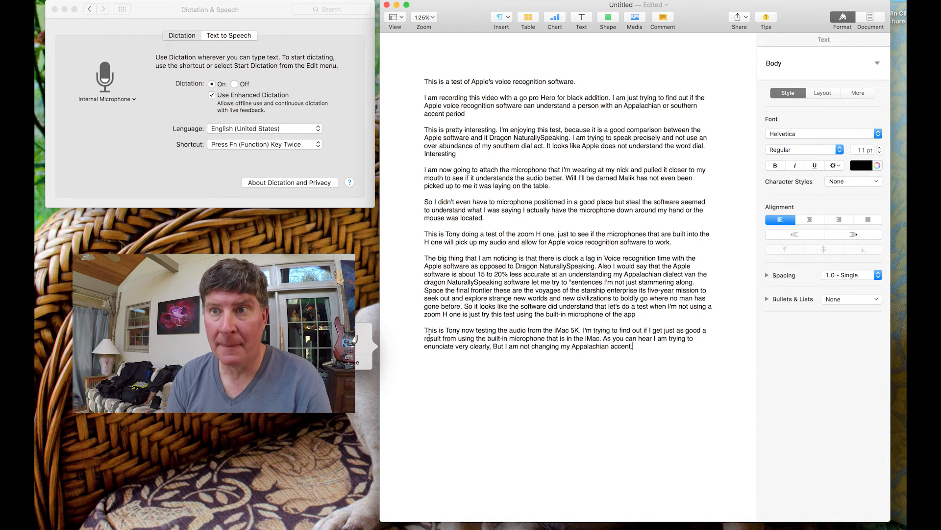
text(I am only changing the way I enunciate)
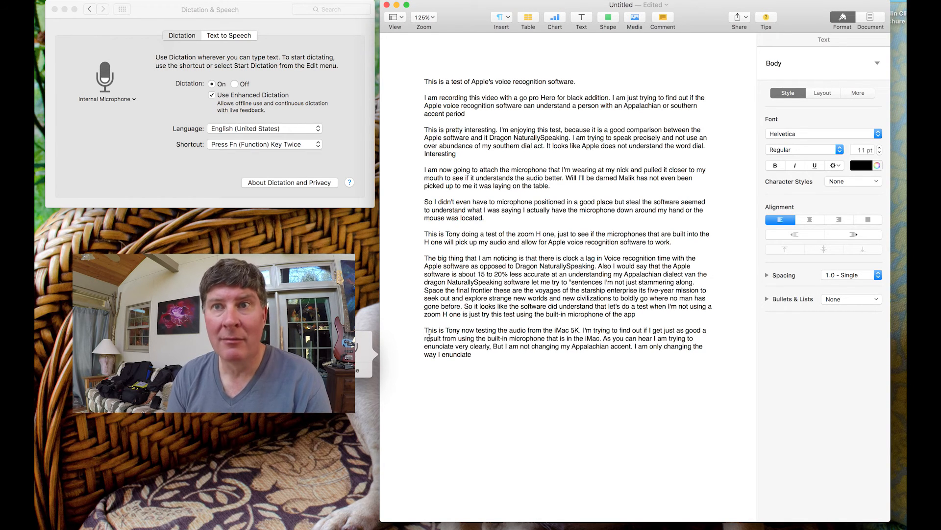
text(with try never quoted)
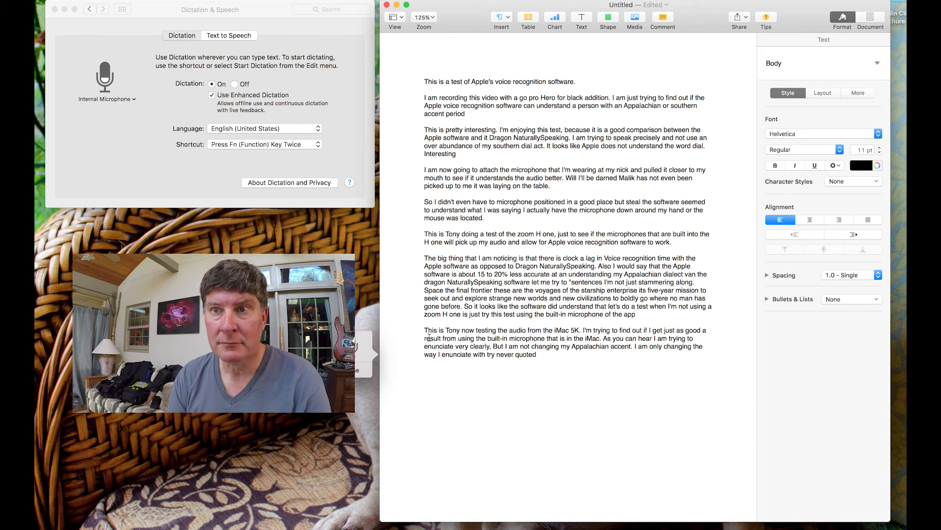
text(example.)
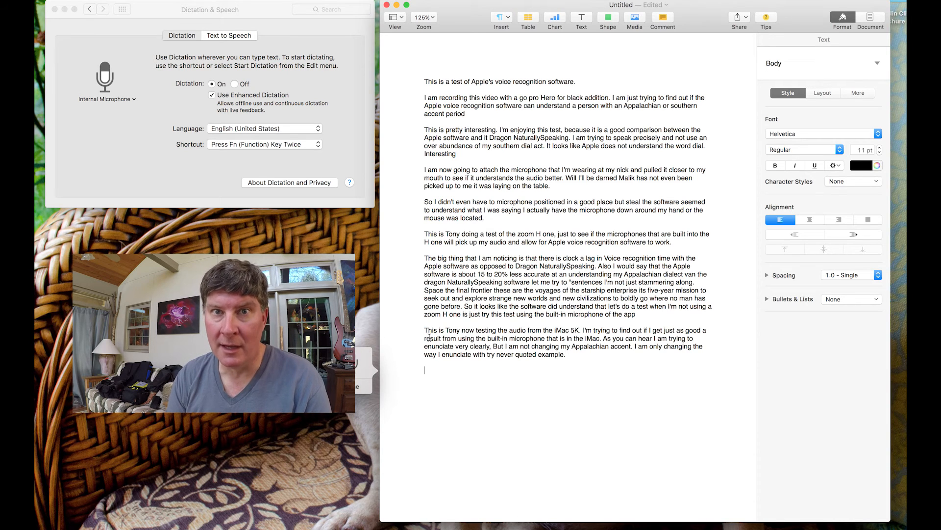
Dictate the verse 'My country 'tis of thee, sweet land of liberty'
text(My country tears of the)
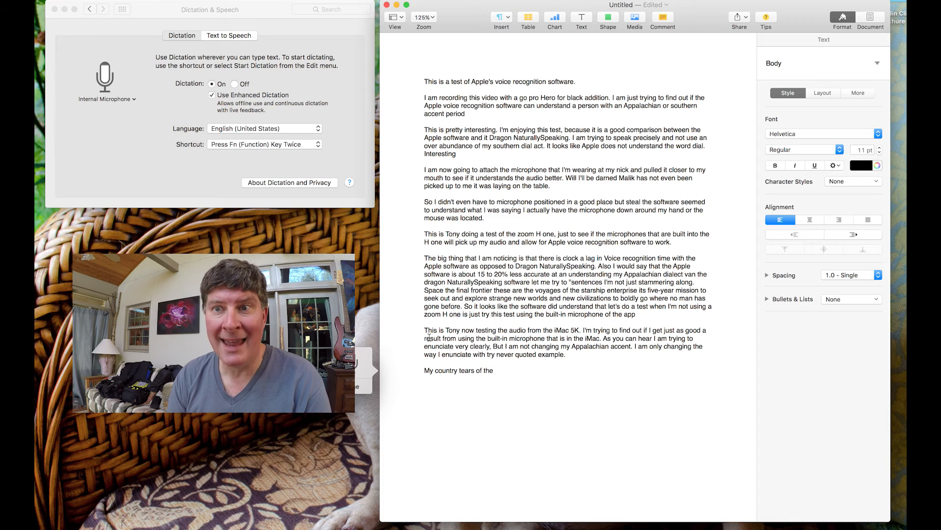
text(sweet)
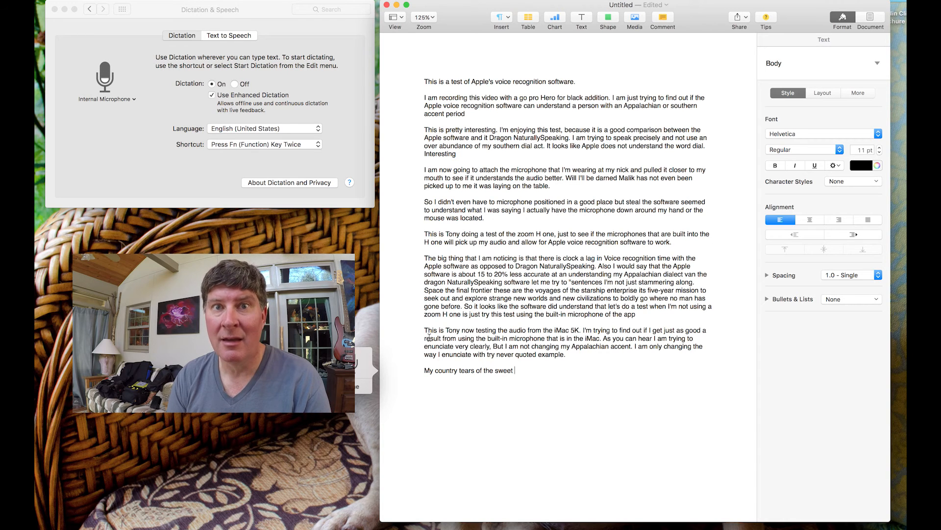
text(land of liberty of the eye saying.)
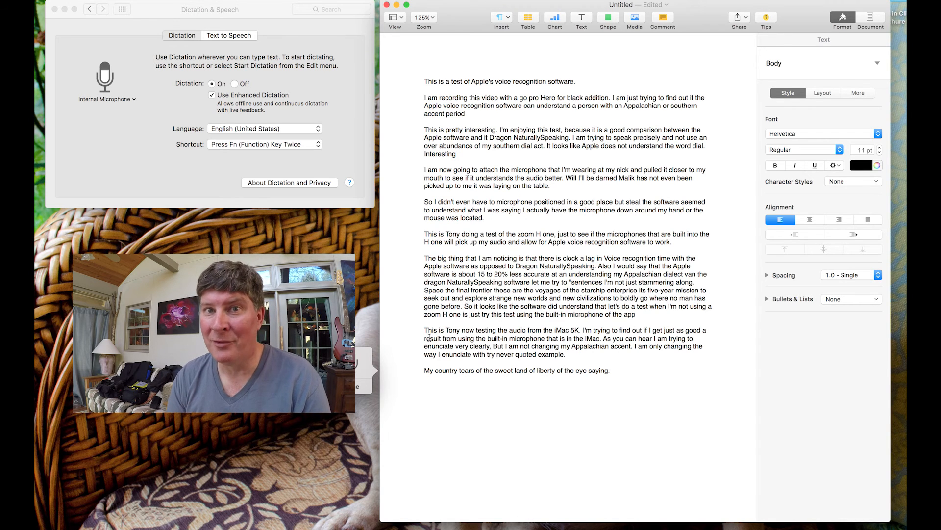
Dictate that archaic language made a poor example, then 'Let's try something else'
text(Now that was not really a good)
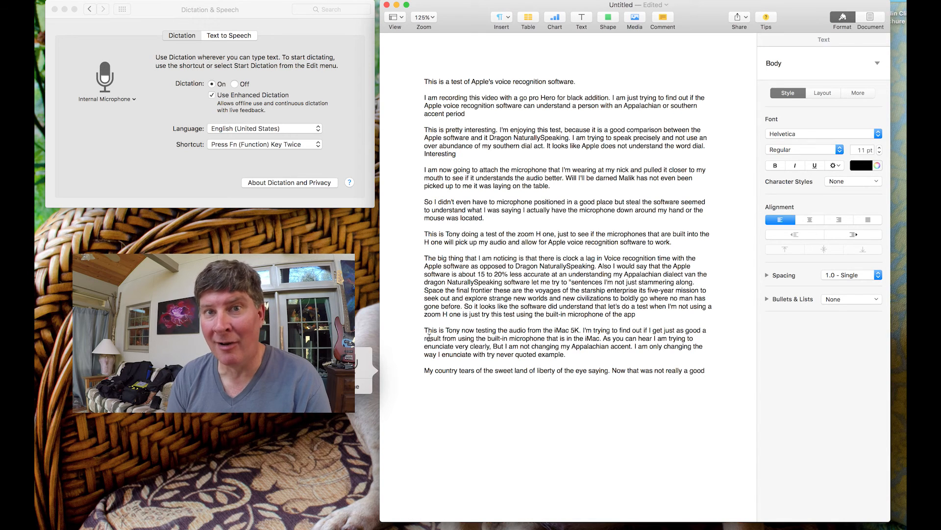
text(example because he uses archaic language)
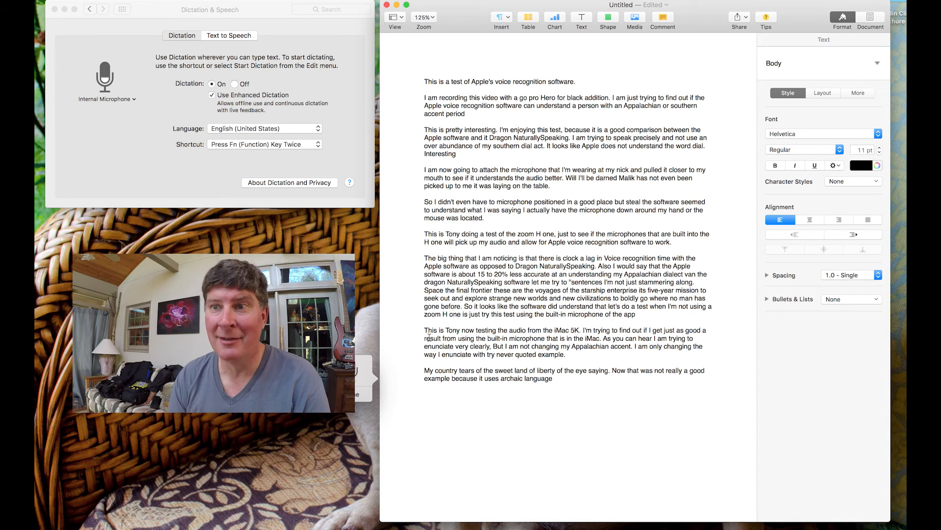
text(that the Apple probably does not understand)
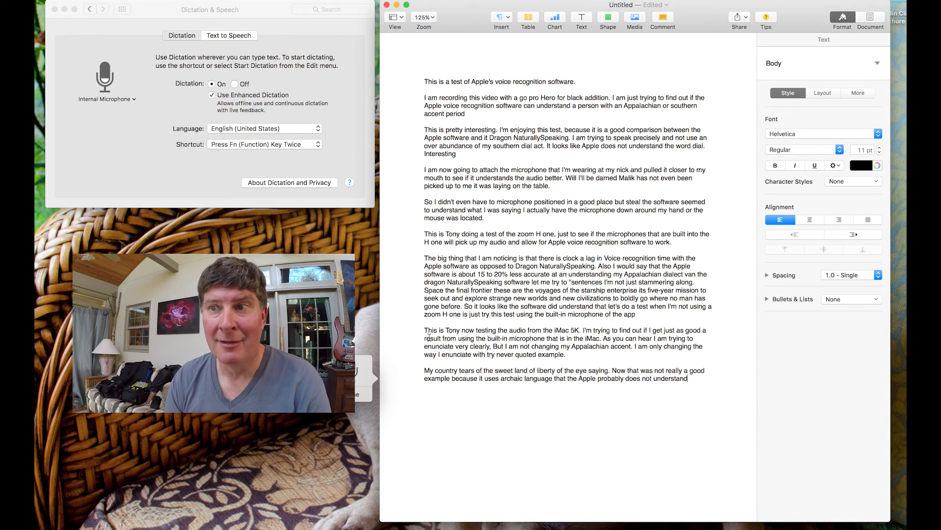
text(.)
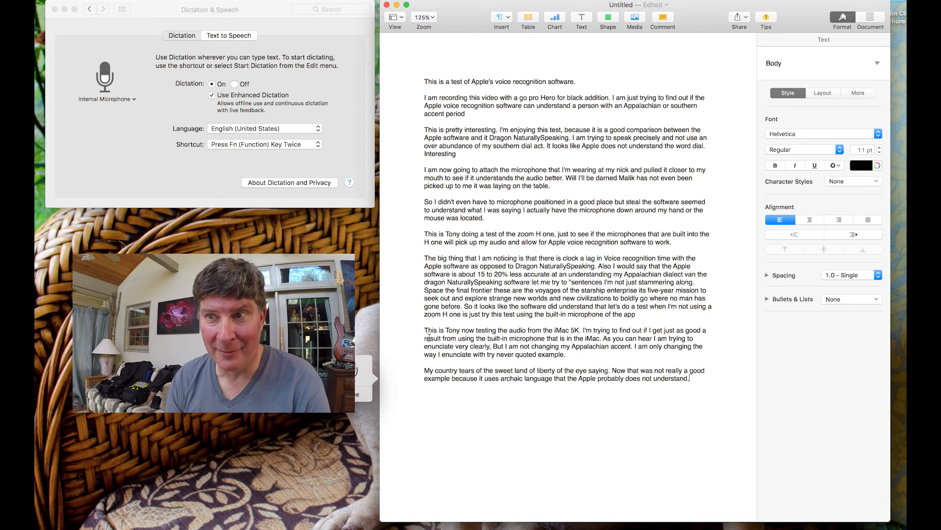
text(Let's try something else)
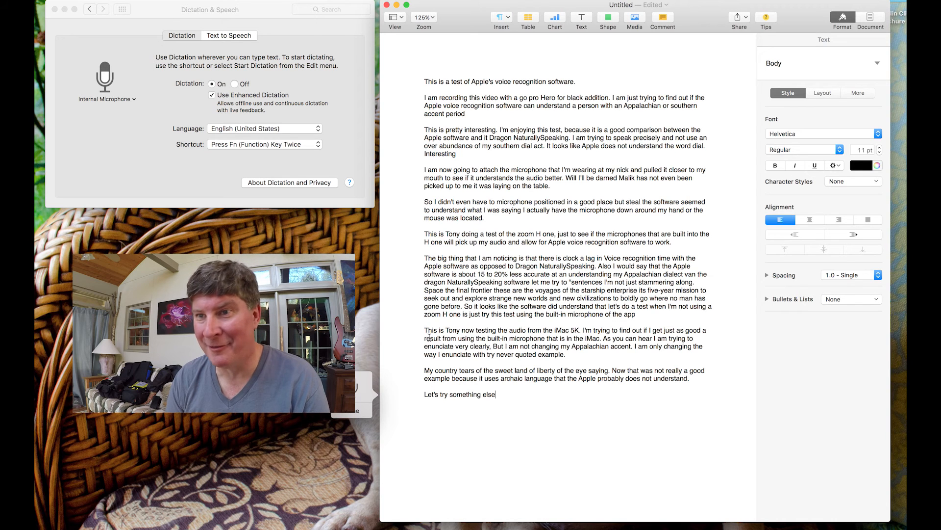
Dictate the Incredible Hulk intro about Dr. David Banner's startling metamorphosis
text(period)
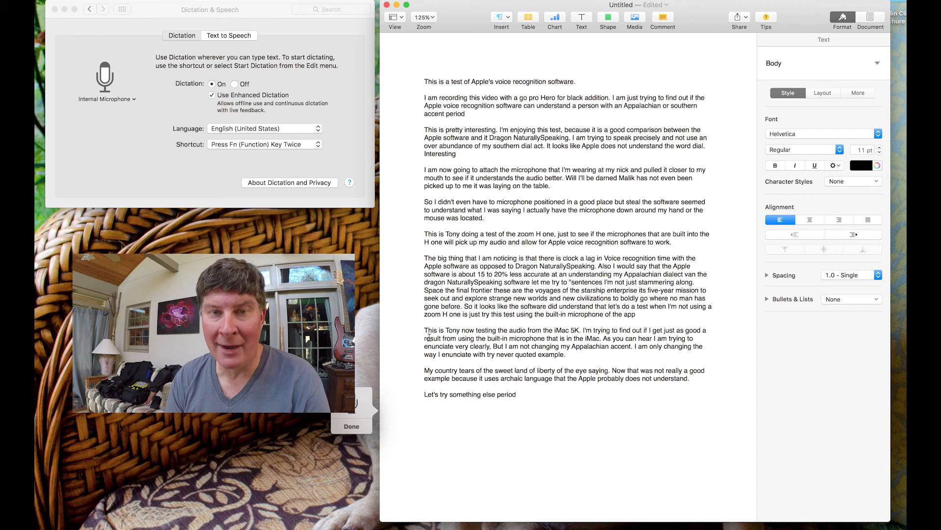
text(Dr. David Banner)
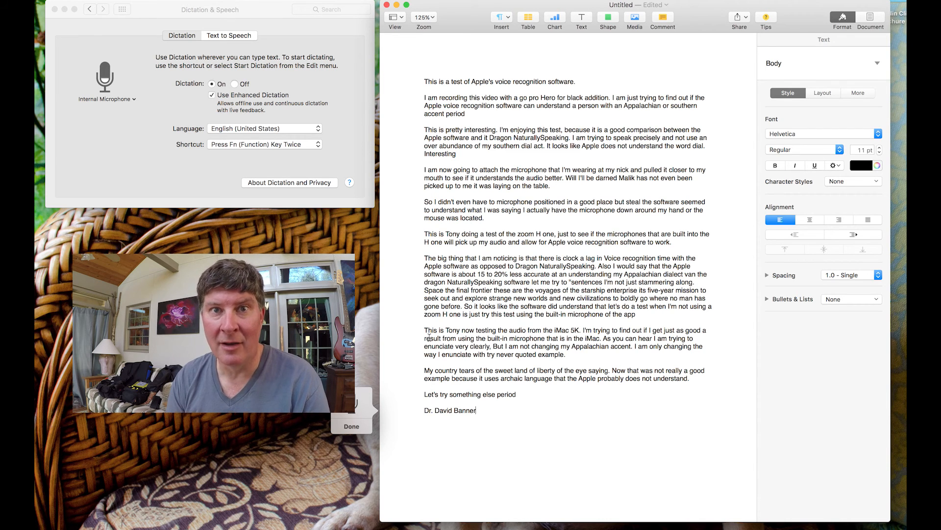
text(physician scientist, seeking to find a way to tap the in restraints that all human bei)
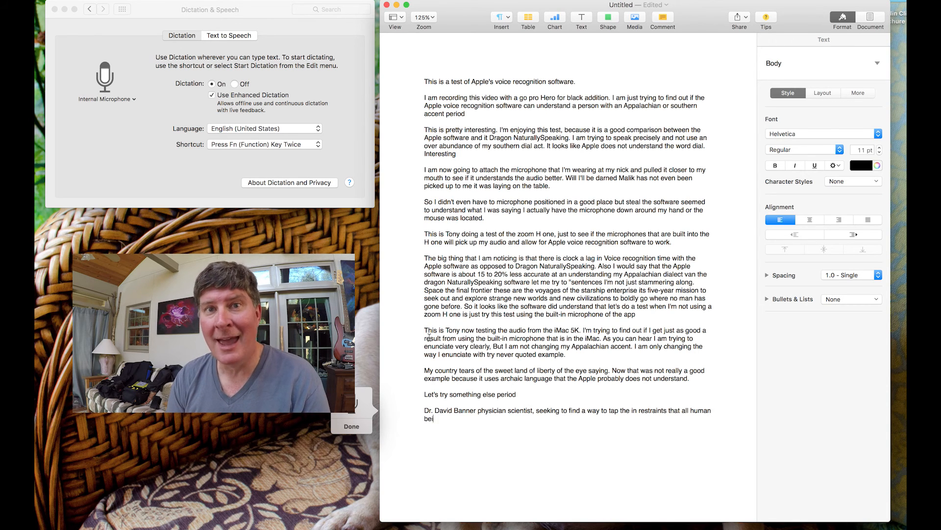
text(ngs have)
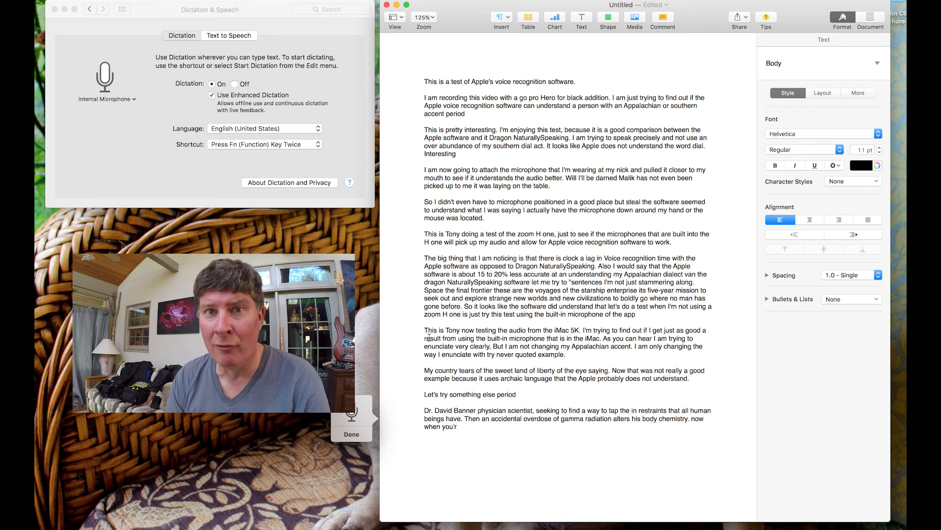
text(whenever he becomes angry or enraged)
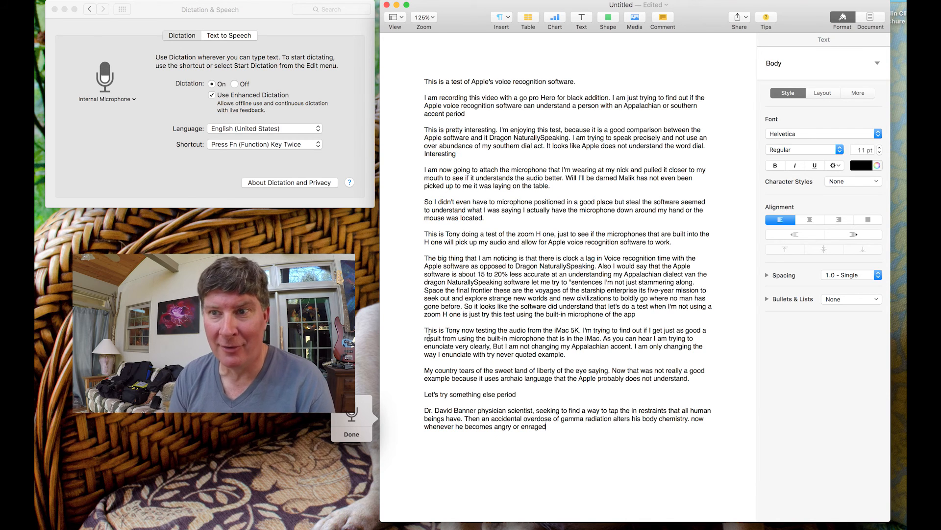
text(a startling metamorphosis occurs.)
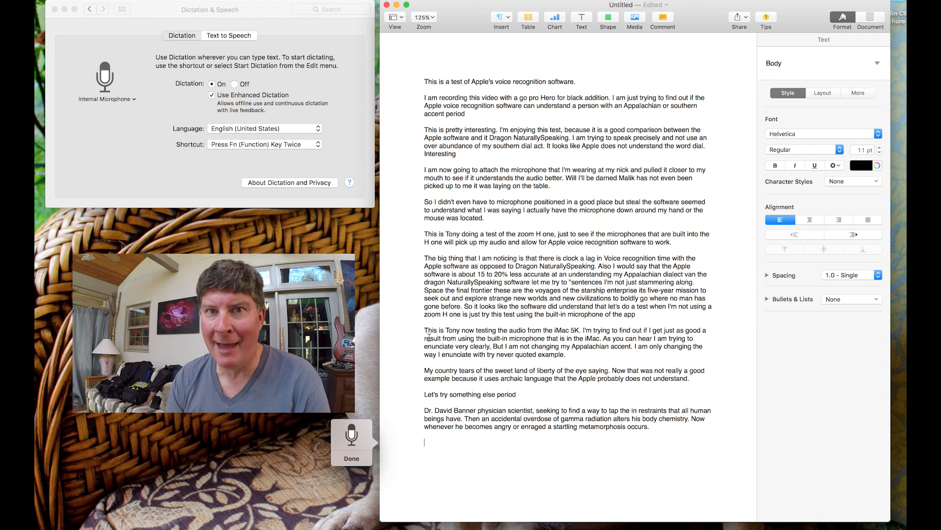
Dictate that the Apple setup is pretty nice and fairly accurate with proper enunciation
text(It looks like the Apple)
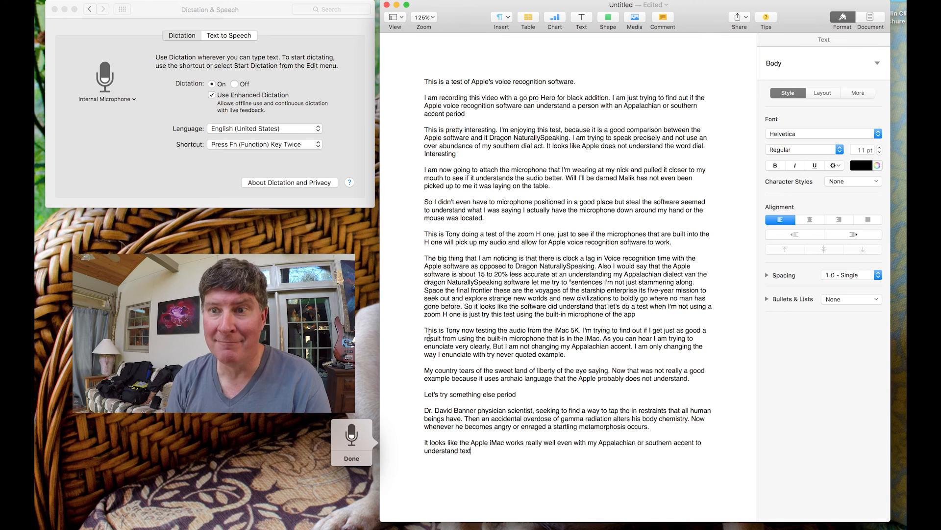
text(as I dictate)
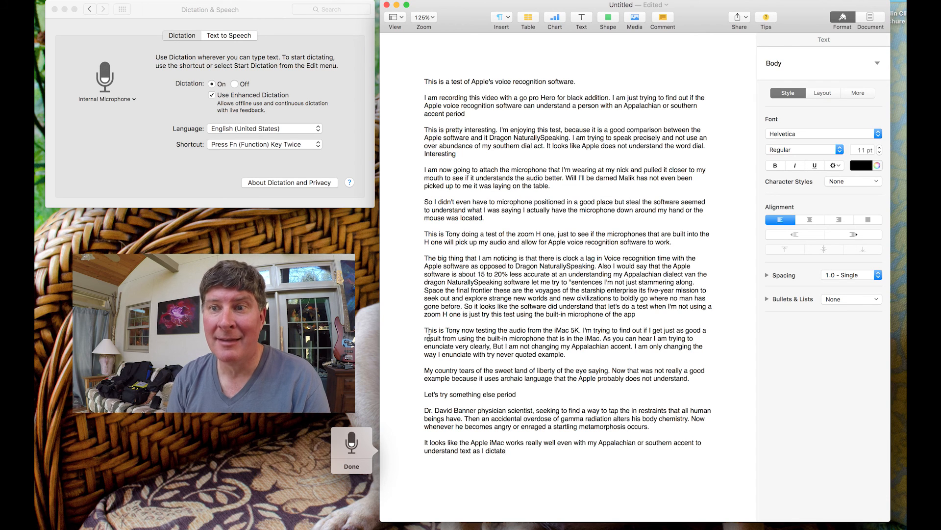
text(I'll have to say this is a pretty nice setu)
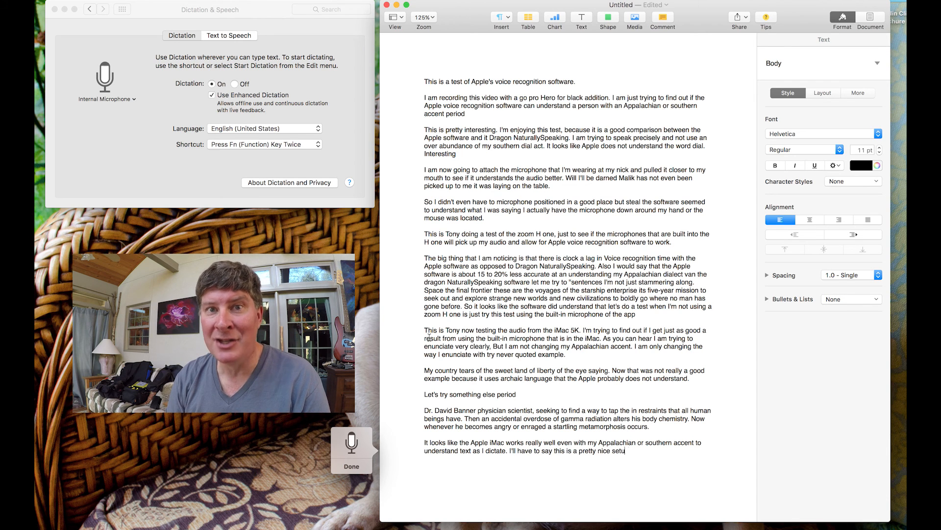
text(p)
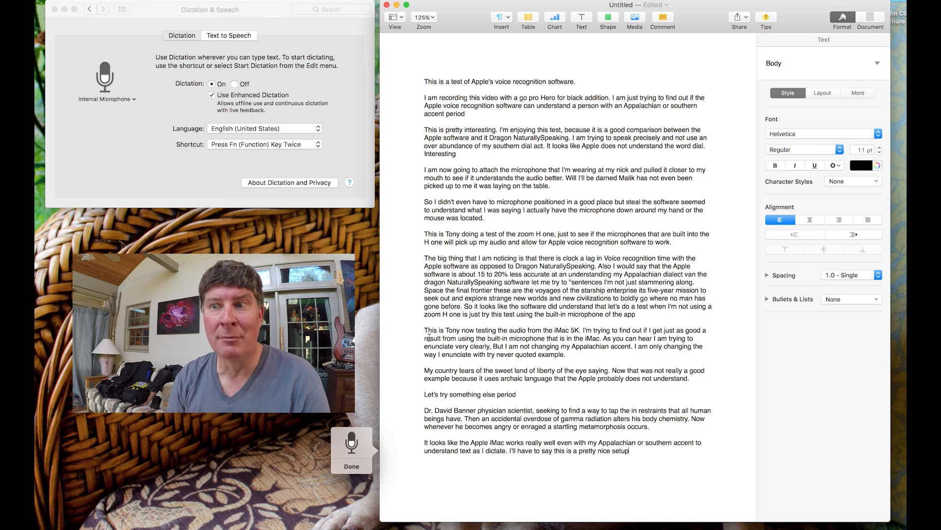
text(and if)
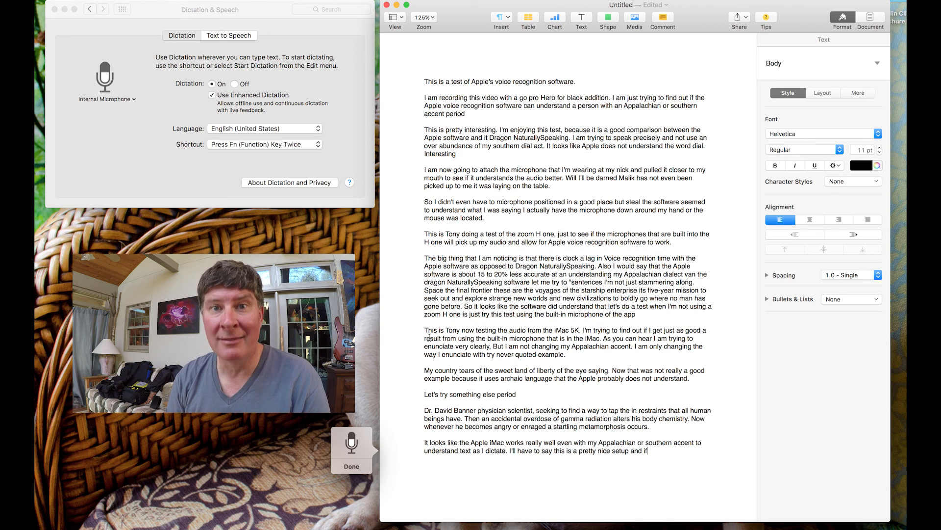
text(I just enunciate properly)
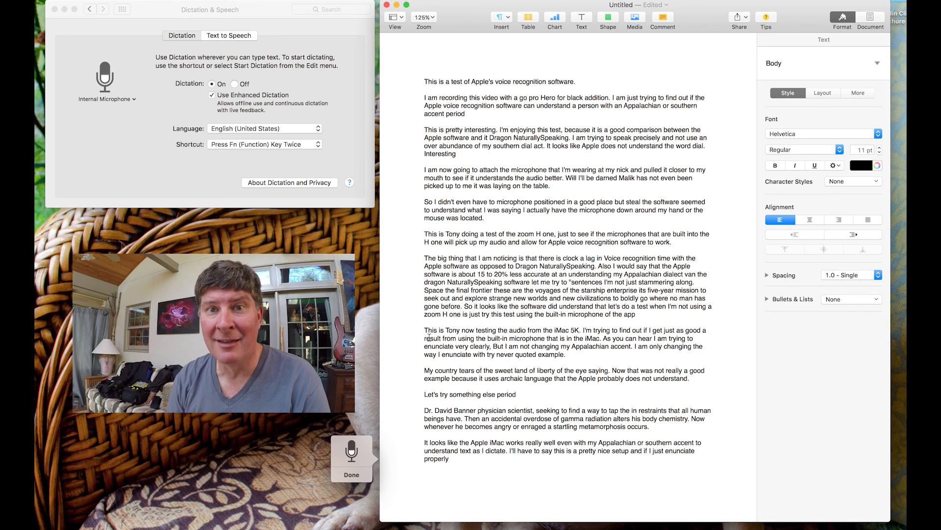
text(it looks like it is fairly)
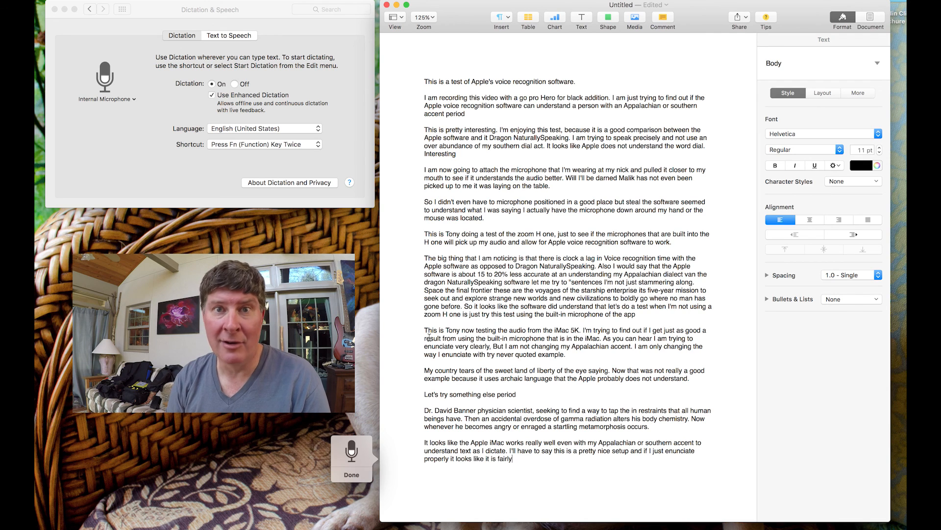
text(A)
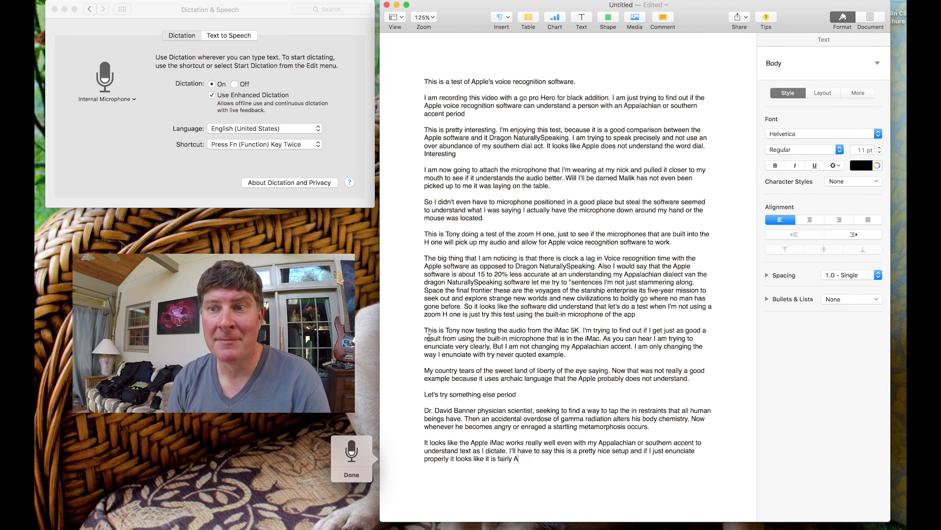
text(ccurate.)
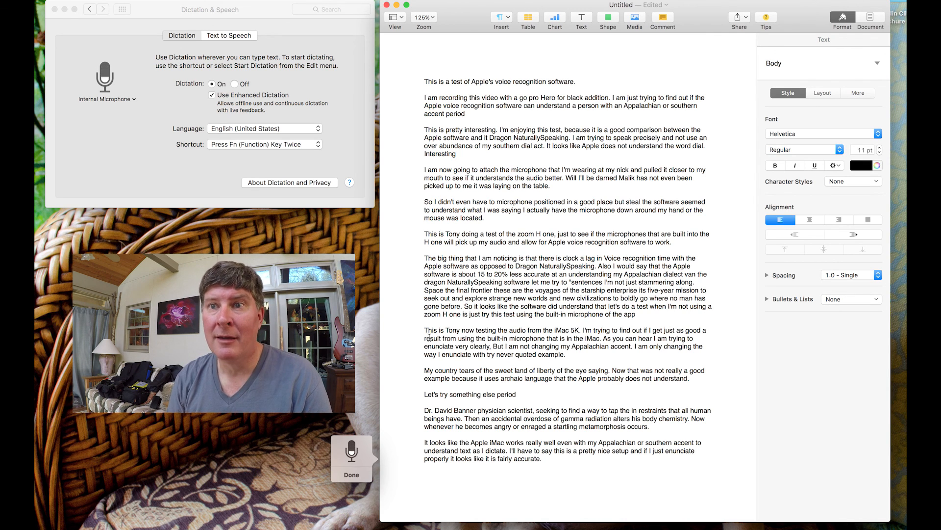
Dictate that on a modern Mac it's a good voice recognition option, then 'Thanks for watching'
text(If you have)
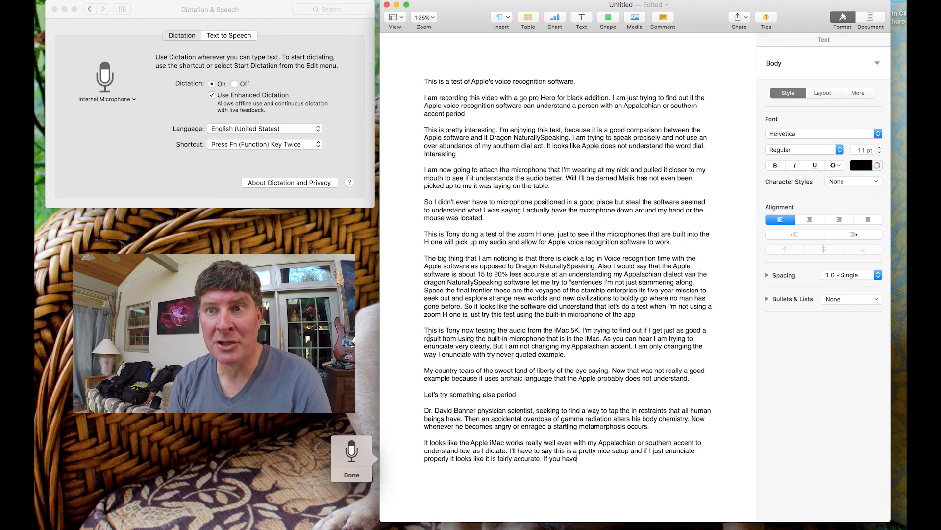
text(hey modern Macintosh, Lots of RAM)
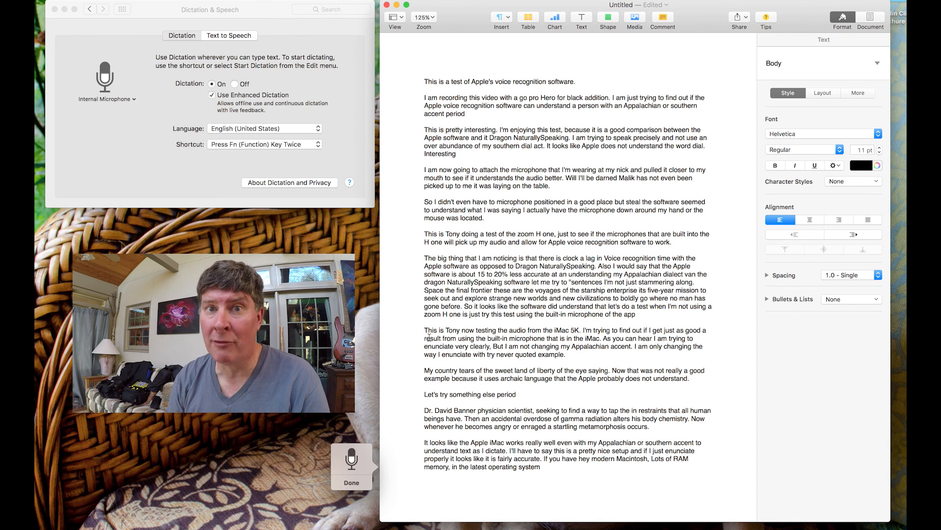
text(I will say this is a pretty good voice r)
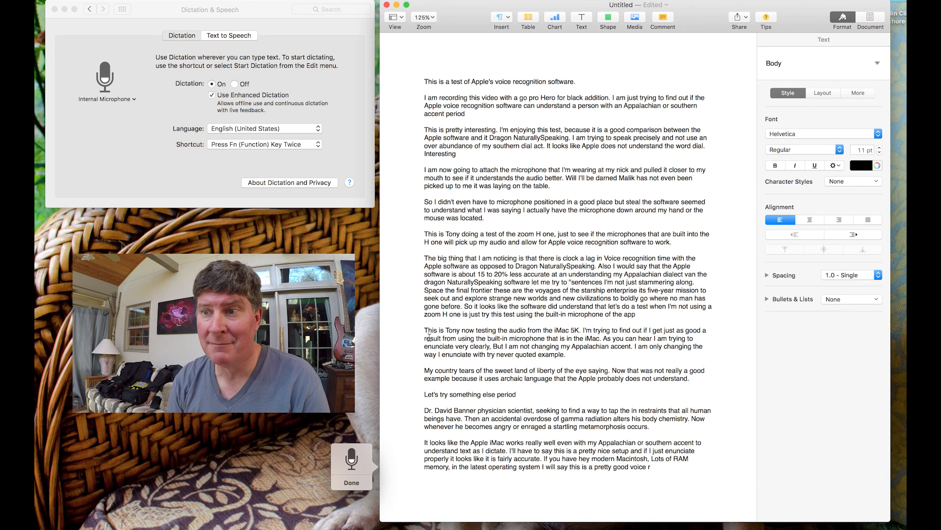
text(recognition option.)
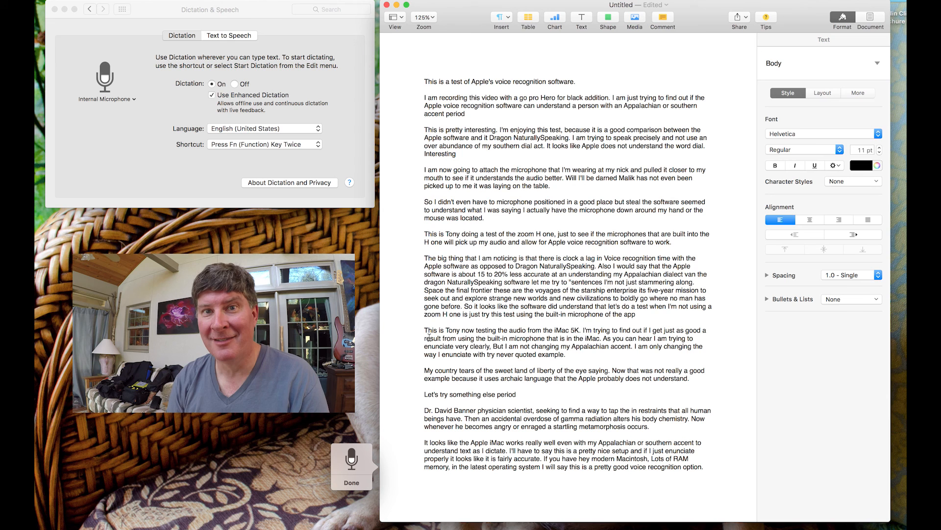
text(Thanks for watching)
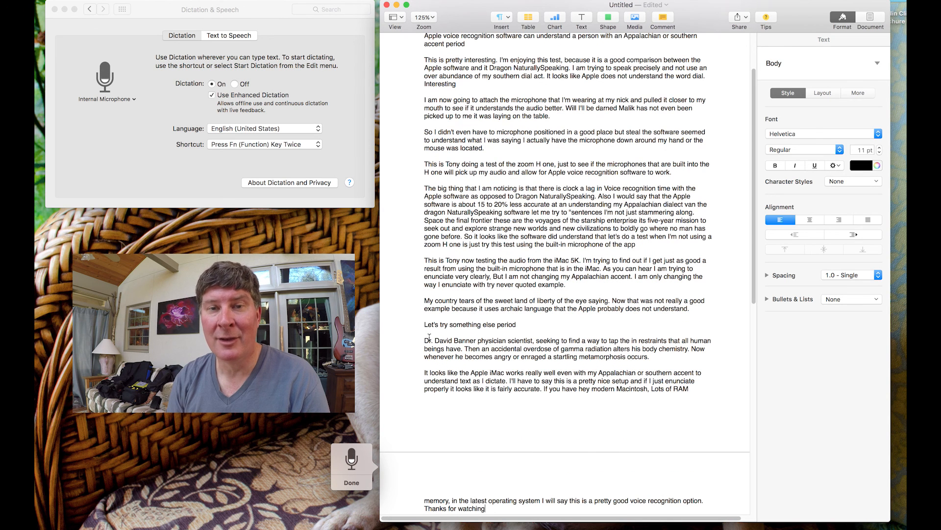